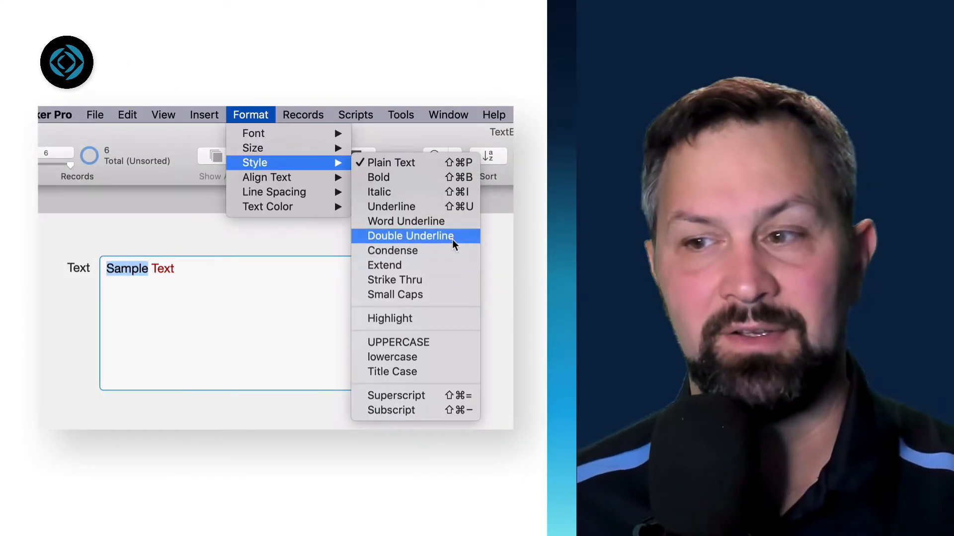
pyautogui.moveTo(253, 148)
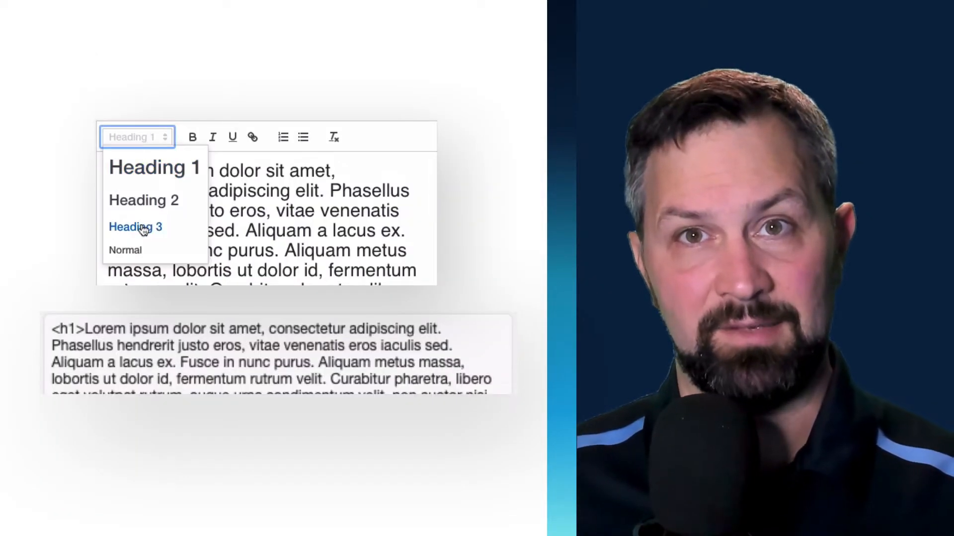
# - Enter 'test' in the web viewer editor and add the Lorem ipsum paragraphs as HTML <p> markup
pyautogui.click(125, 250)
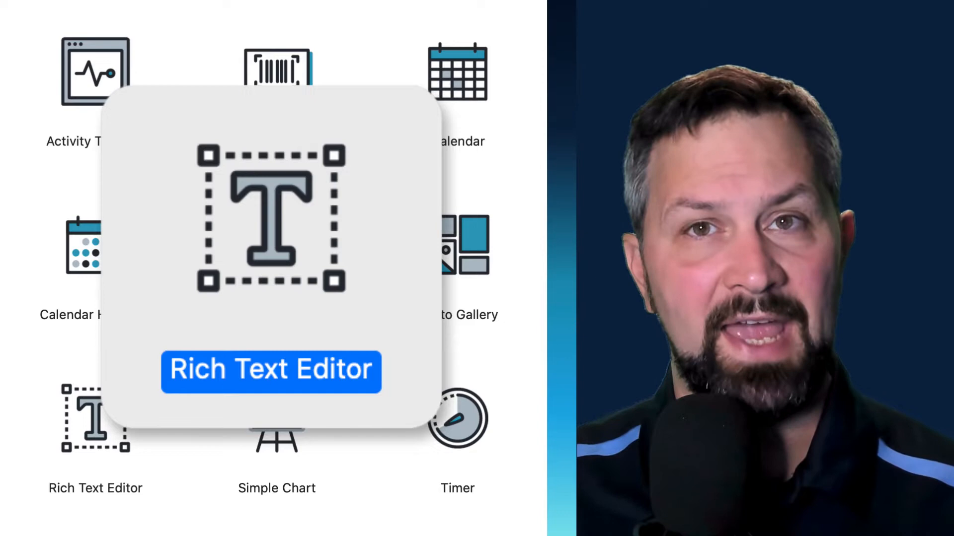
pyautogui.click(270, 371)
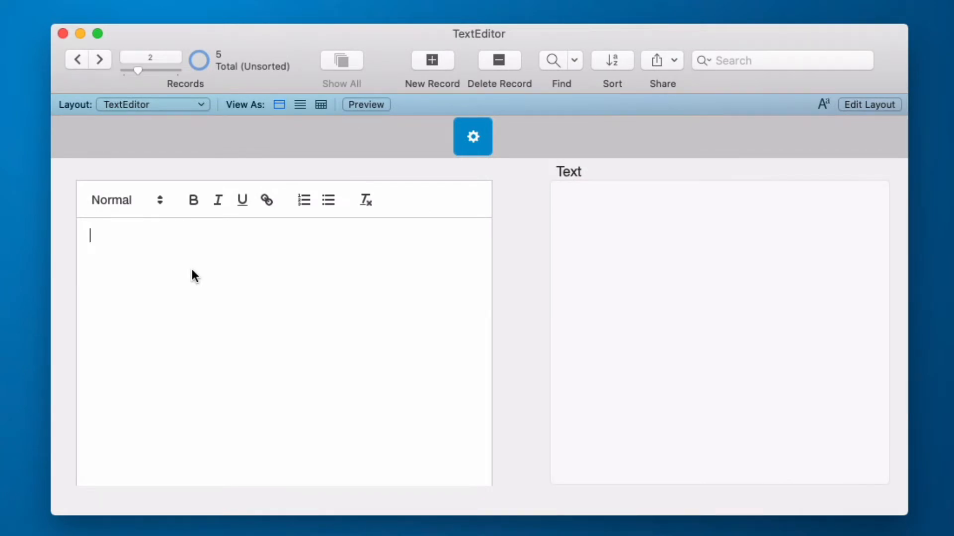
pyautogui.write('test')
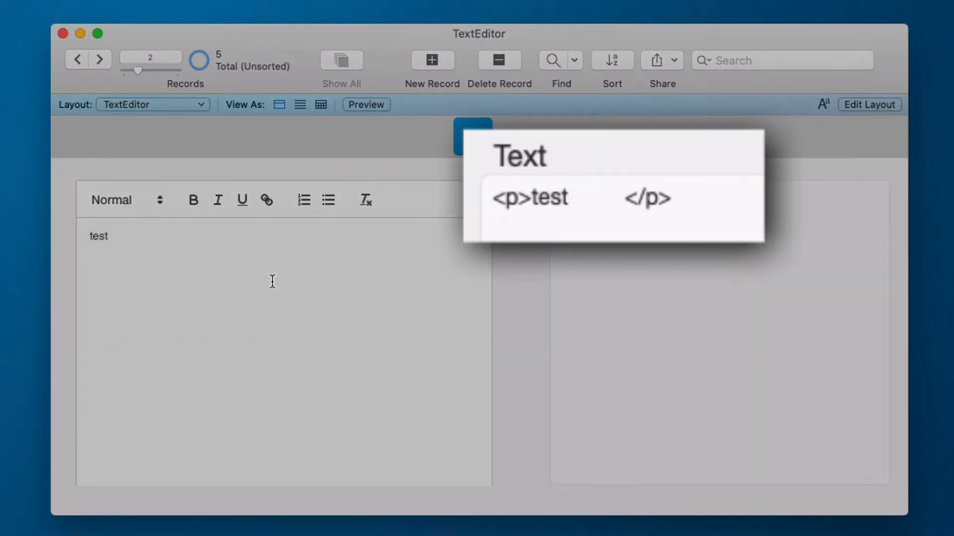
pyautogui.press('Return')
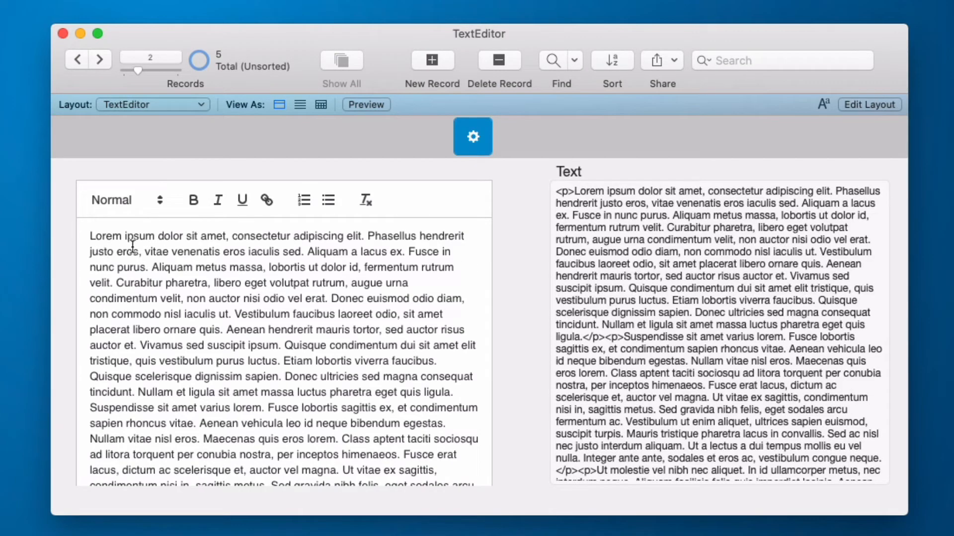
# - Try Heading 1 on the first paragraph, then return it to Normal text
pyautogui.click(125, 200)
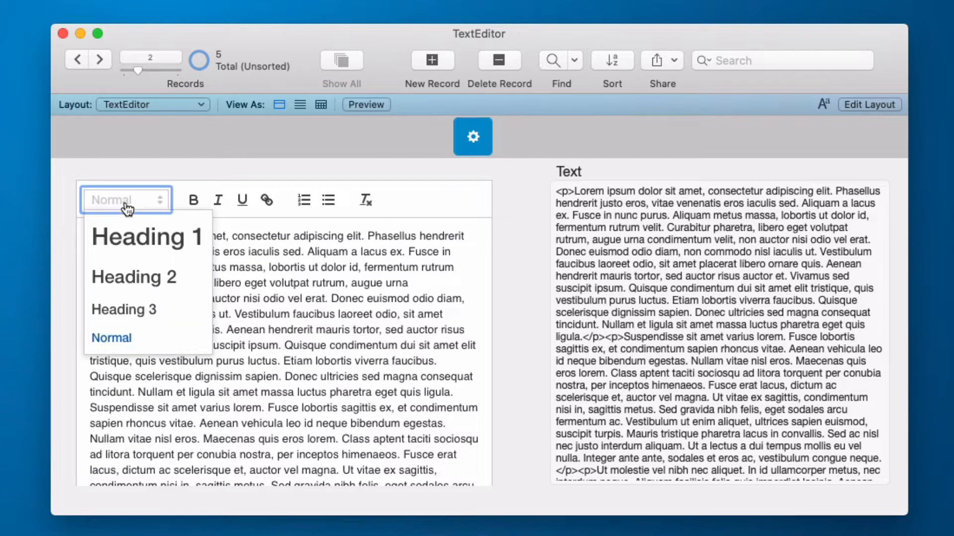
pyautogui.click(148, 238)
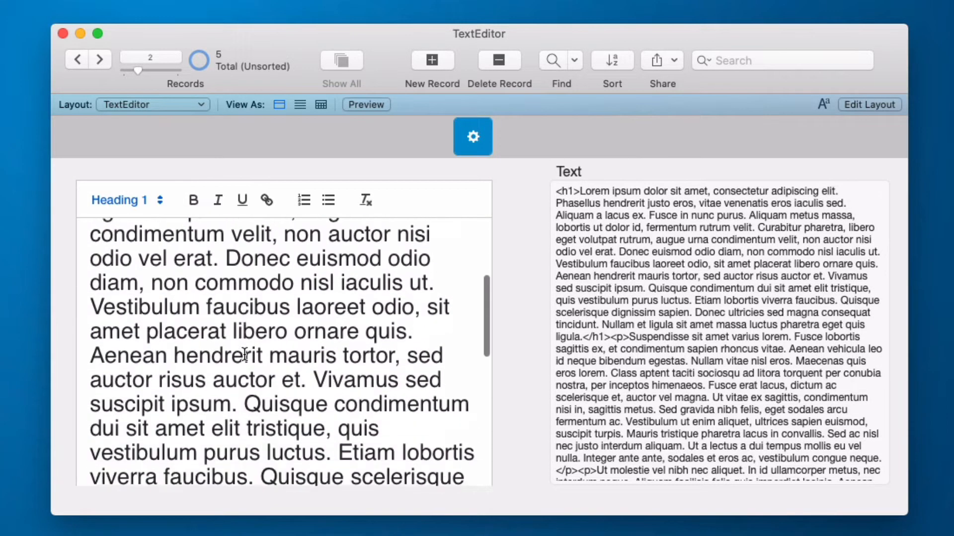
pyautogui.scroll(3)
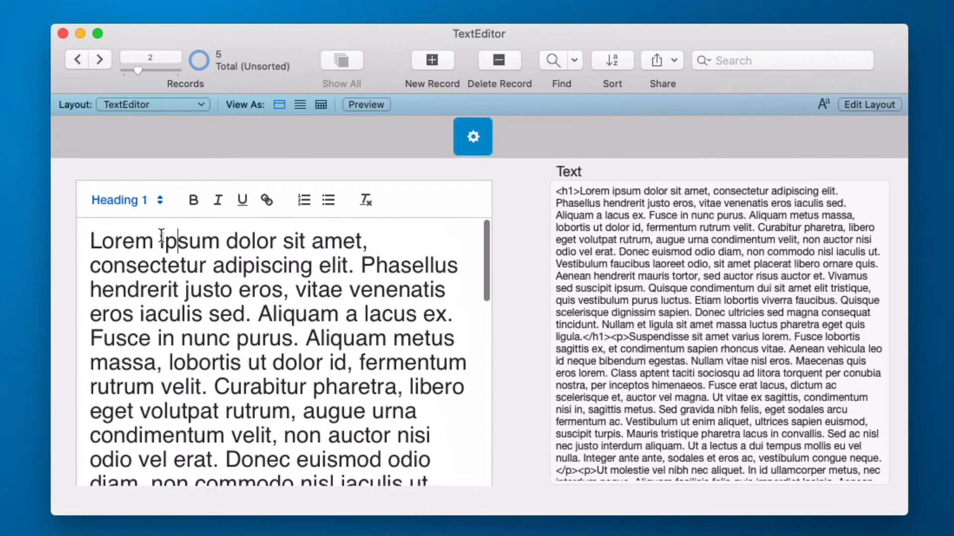
pyautogui.click(120, 200)
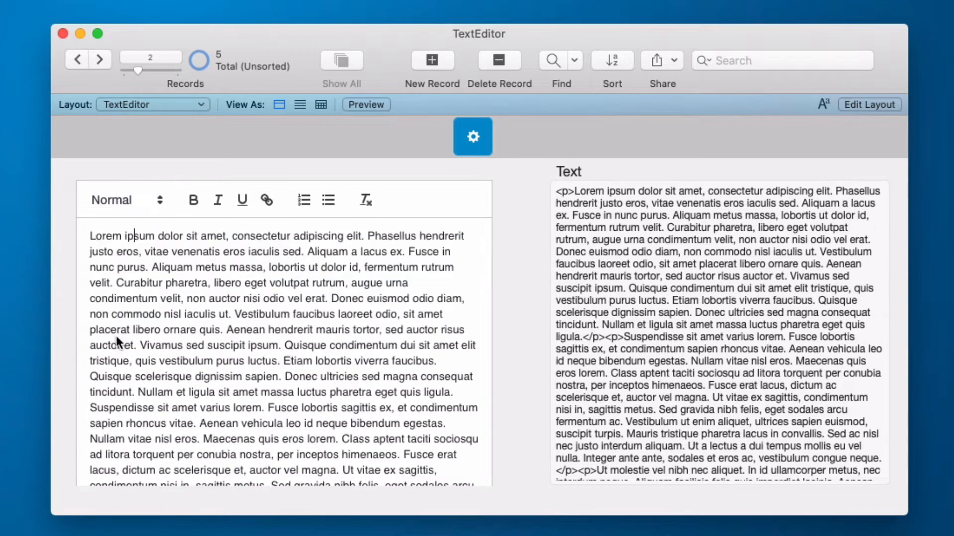
pyautogui.moveTo(180, 252)
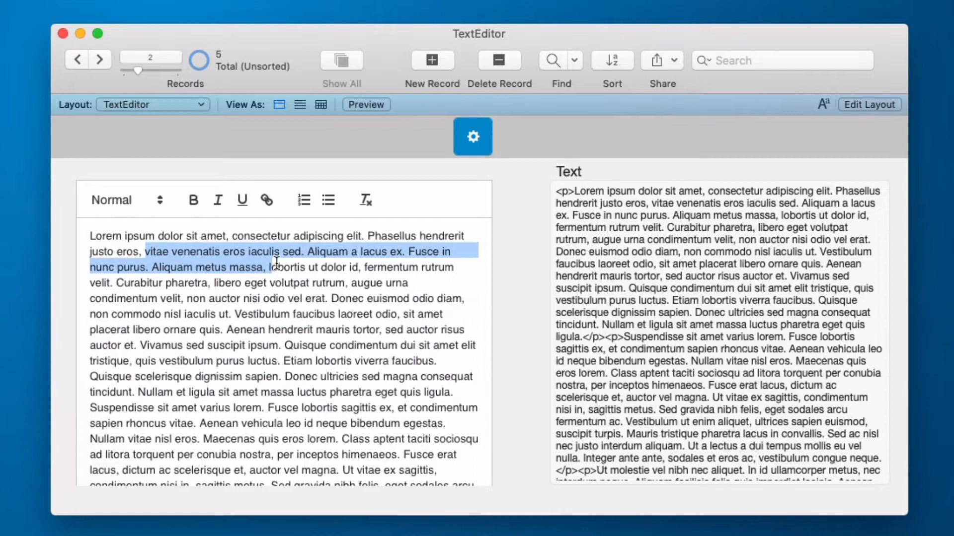
pyautogui.click(193, 200)
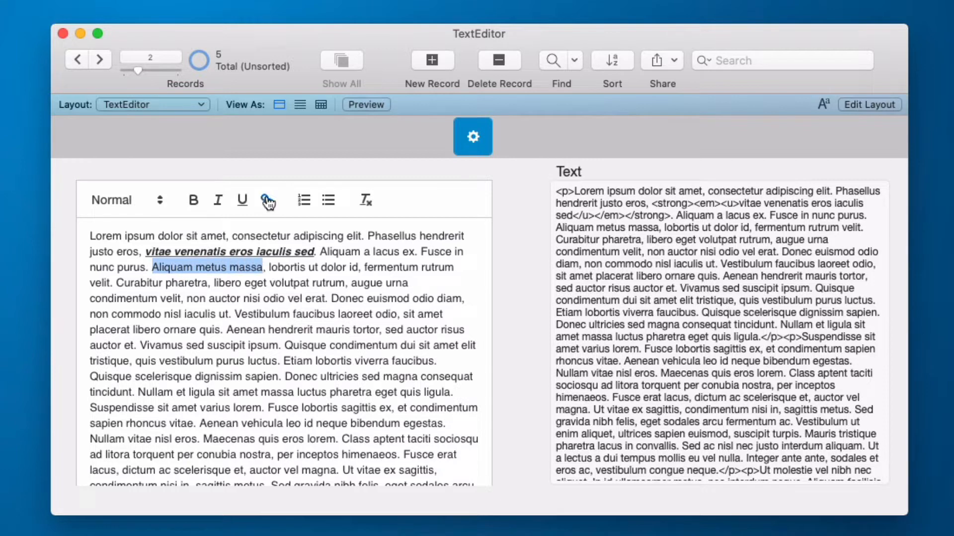
pyautogui.click(267, 200)
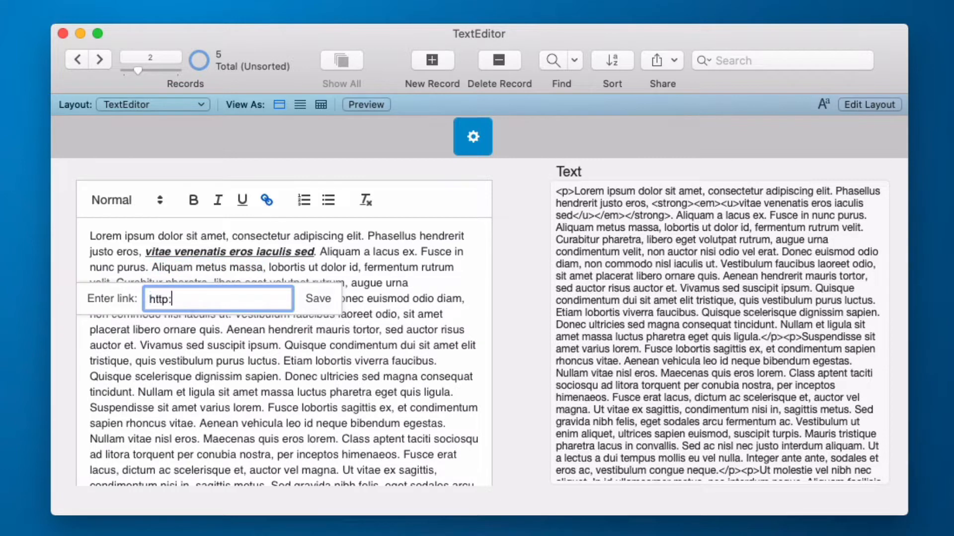
pyautogui.click(317, 299)
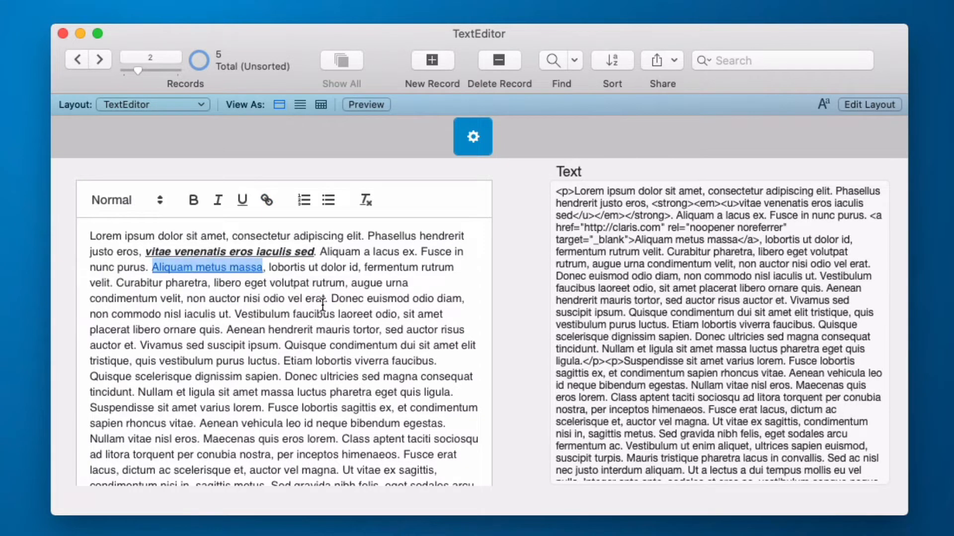
pyautogui.click(206, 267)
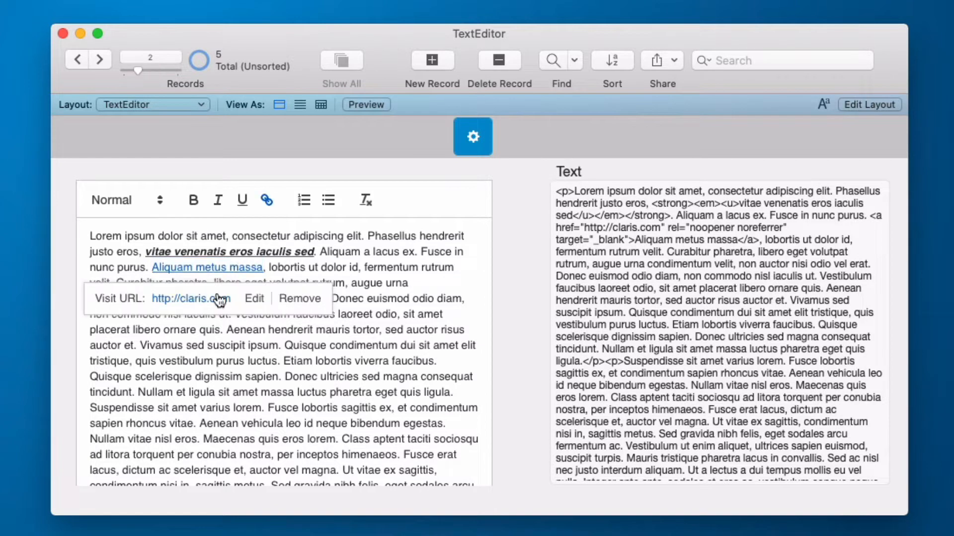
pyautogui.click(395, 346)
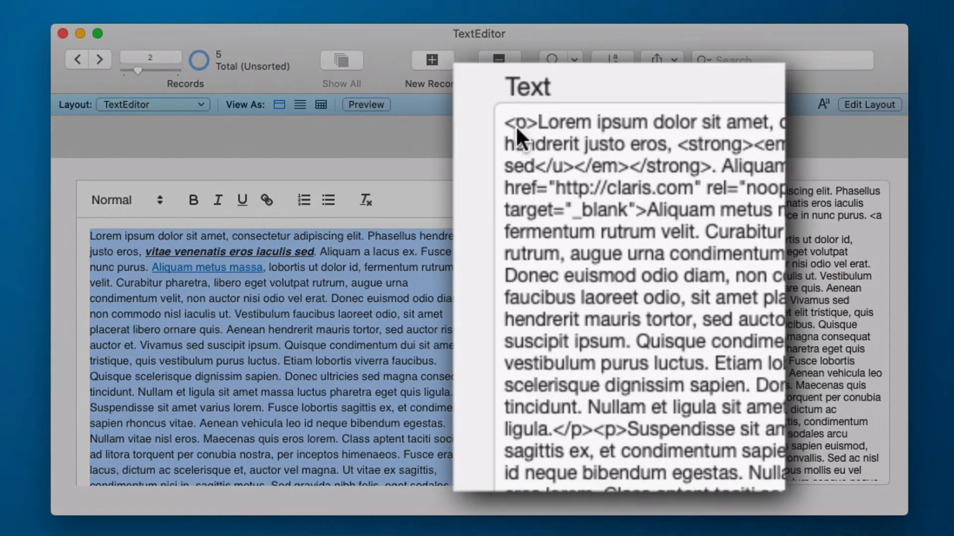
pyautogui.moveTo(270, 321)
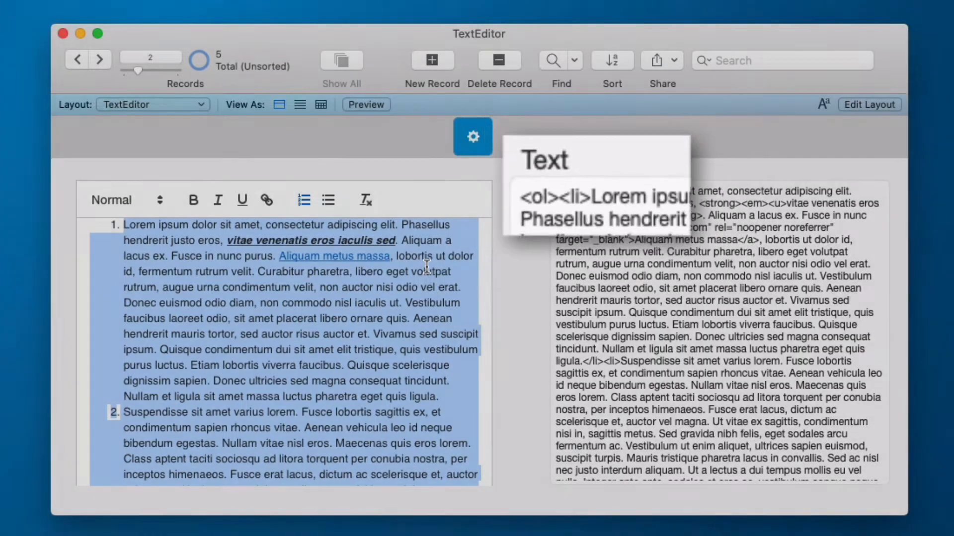
# - Switch the numbered list to bulleted, then clear all formatting back to plain paragraphs
pyautogui.click(328, 200)
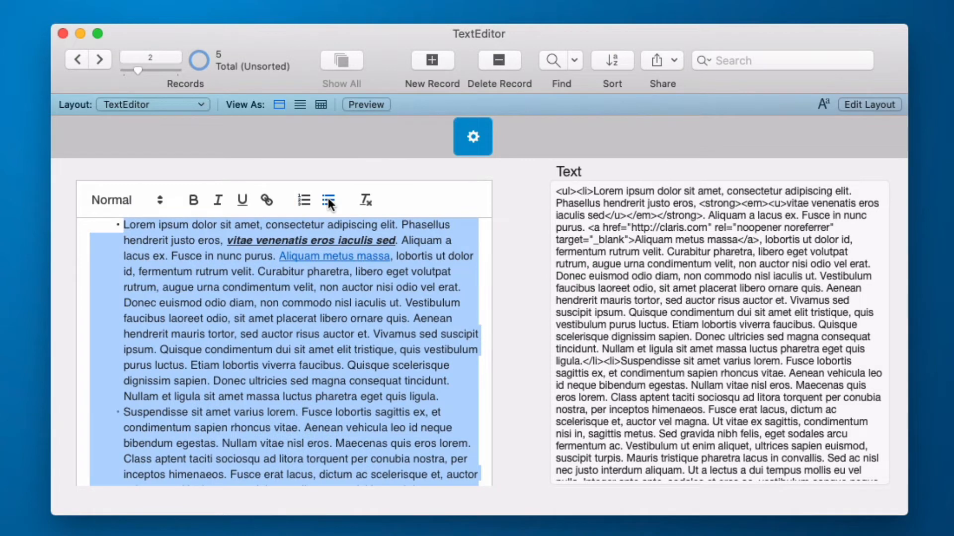
pyautogui.scroll(-3)
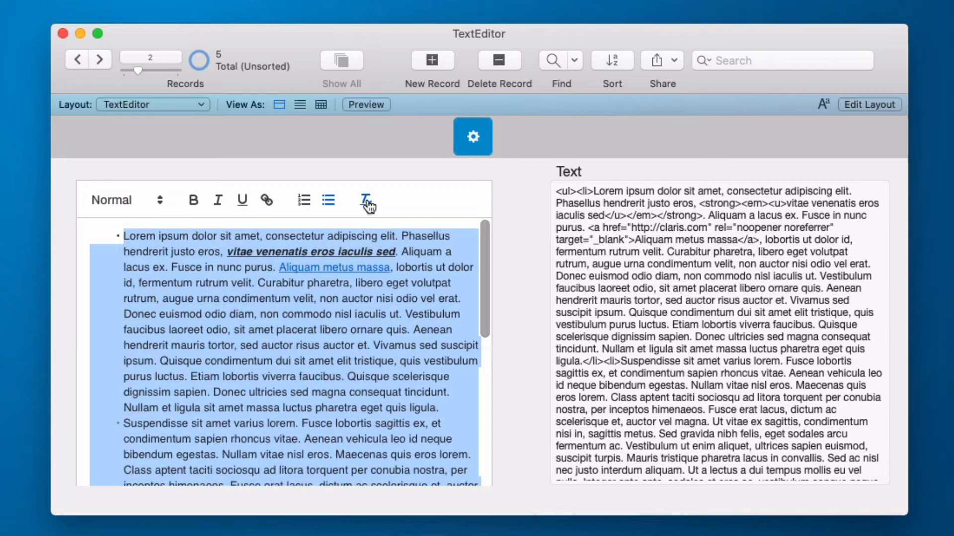
pyautogui.click(364, 200)
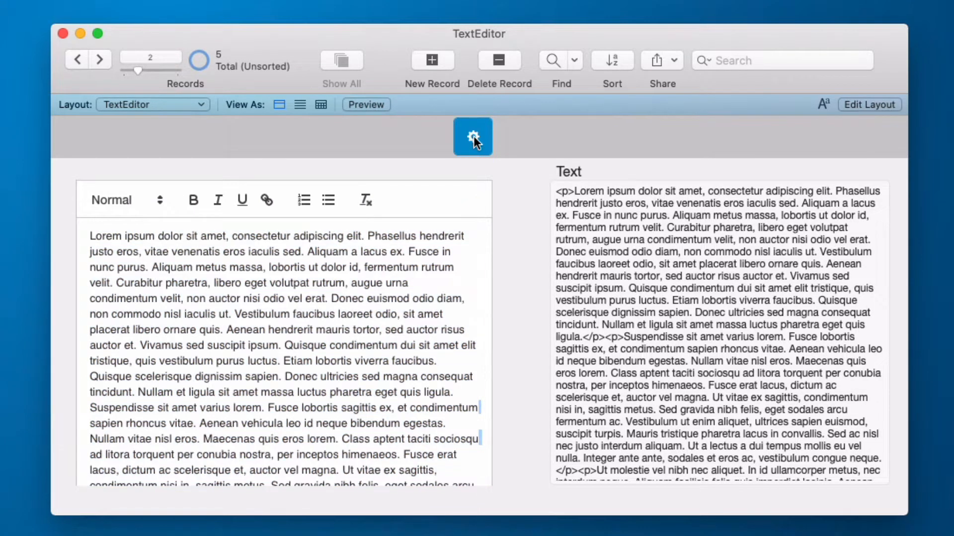
# - In the editor's Optional settings, set the Toolbar style to advanced
pyautogui.click(473, 136)
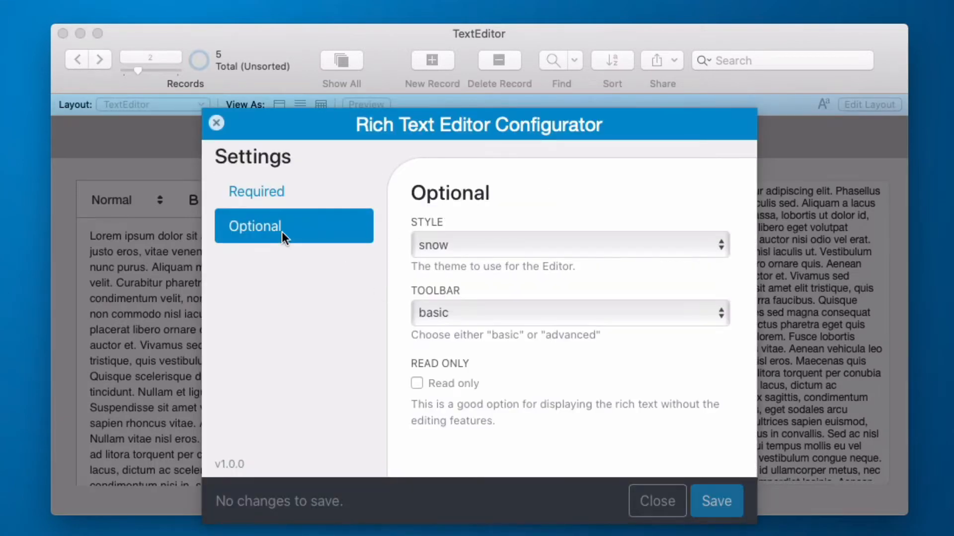
pyautogui.click(568, 313)
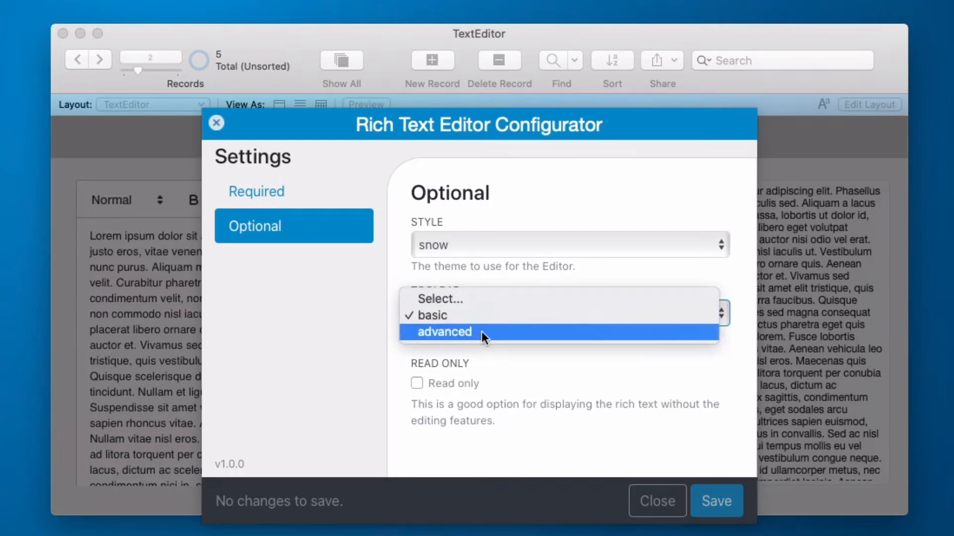
pyautogui.click(444, 332)
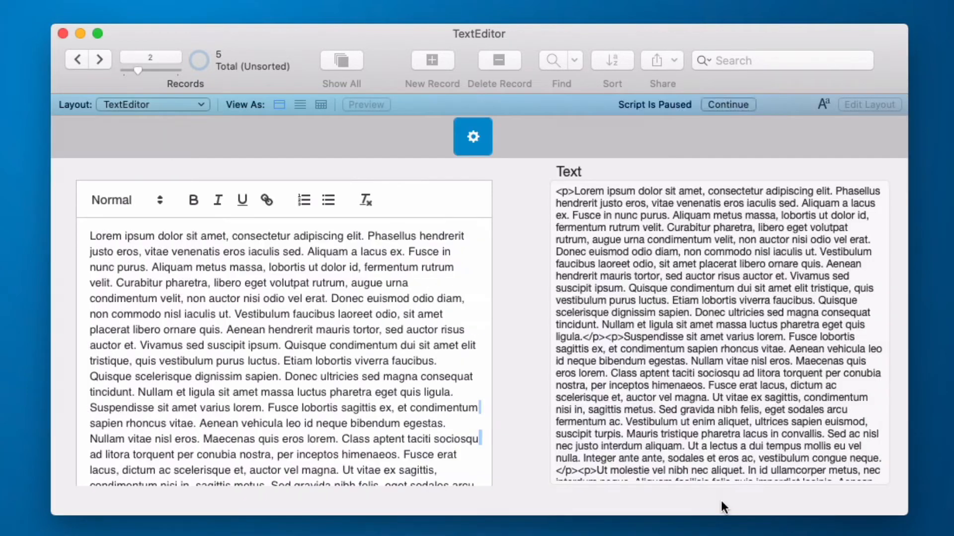
# - Resume the script to apply settings, then make the word 'venenatis' a smaller text size
pyautogui.click(727, 104)
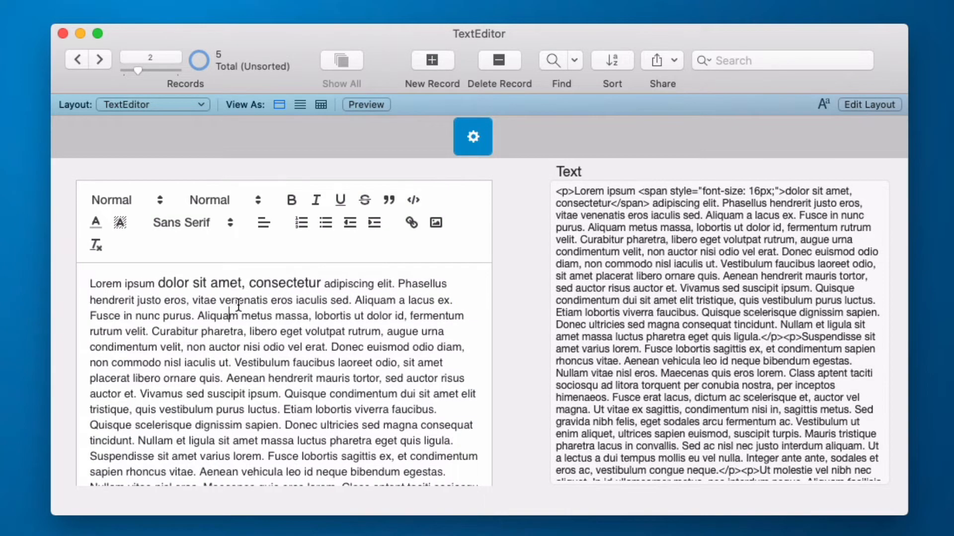
pyautogui.click(223, 200)
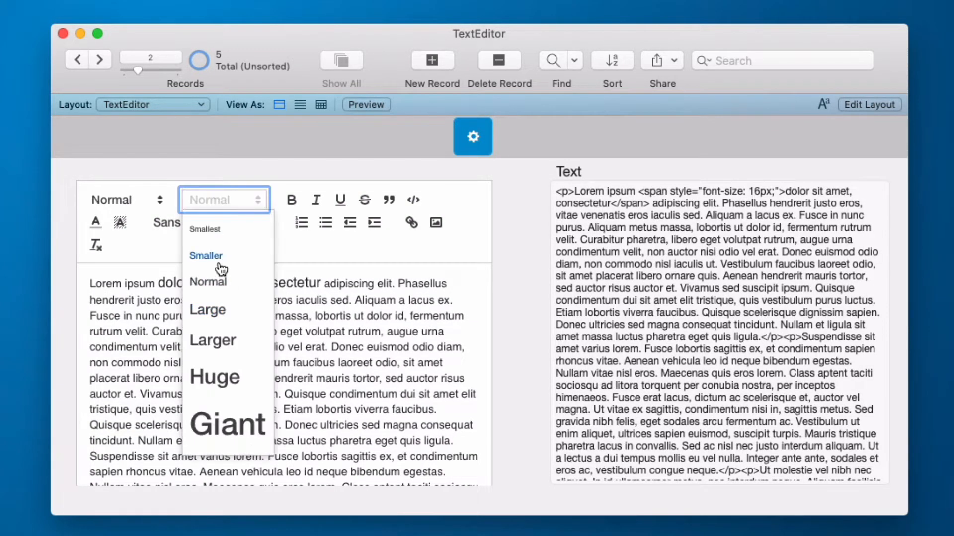
pyautogui.click(205, 255)
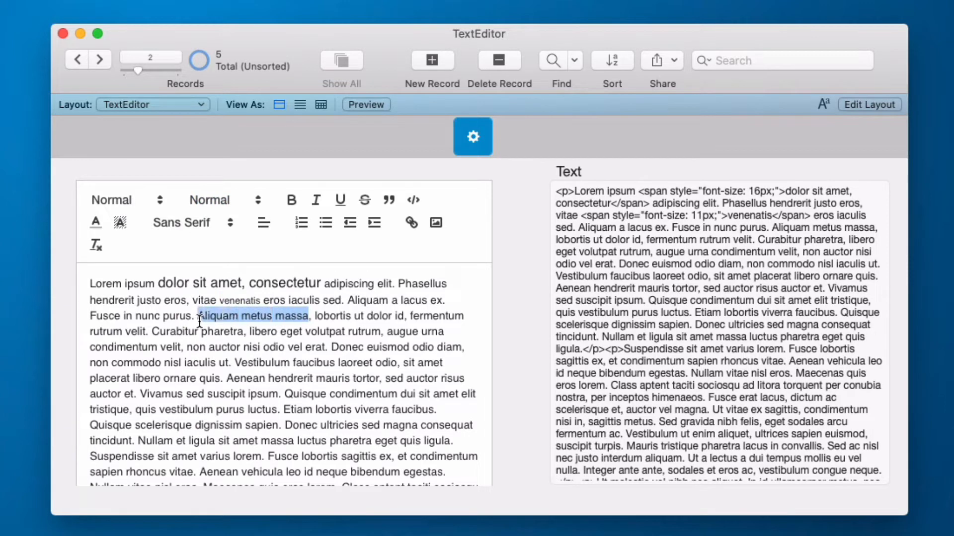
pyautogui.click(365, 199)
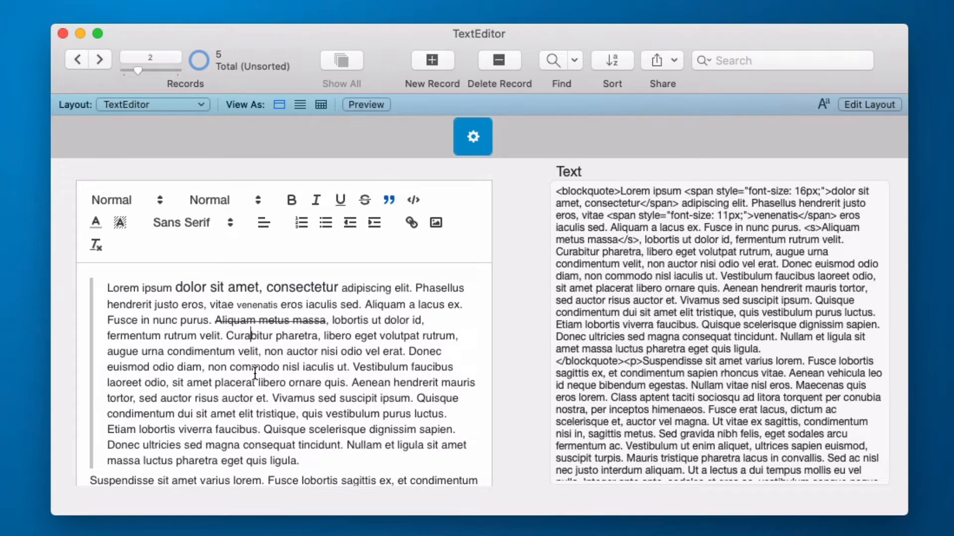
# - Place the caret in the Suspendisse paragraph to format it as a code block
pyautogui.scroll(-3)
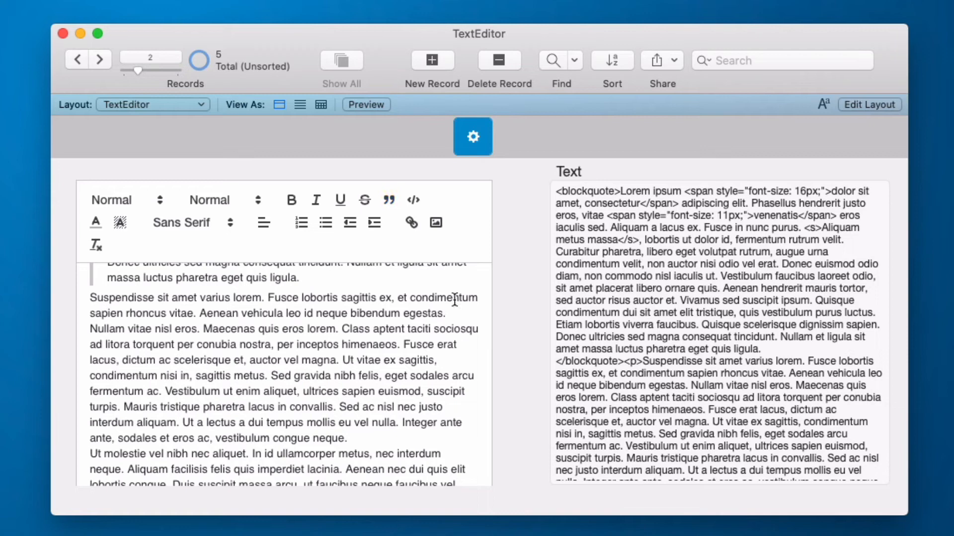
pyautogui.click(414, 200)
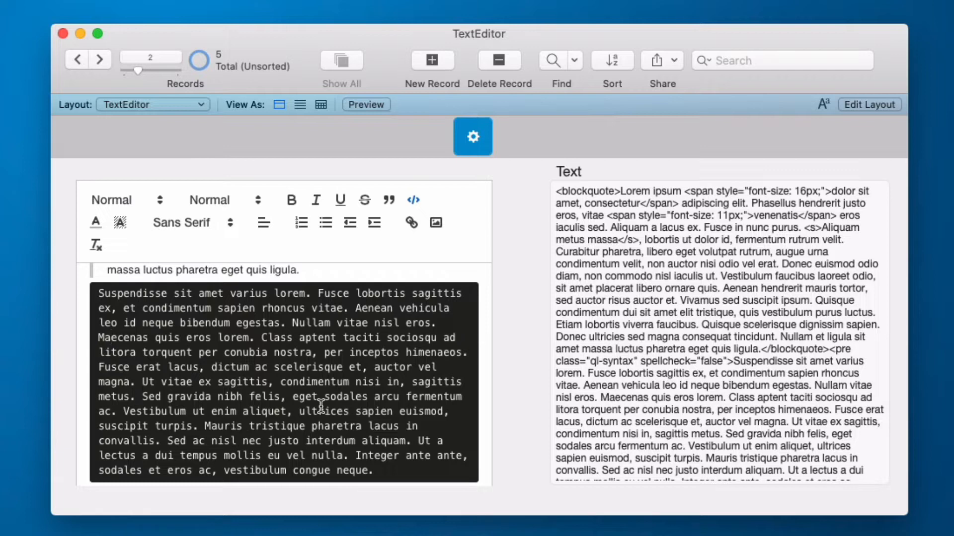
pyautogui.moveTo(255, 315)
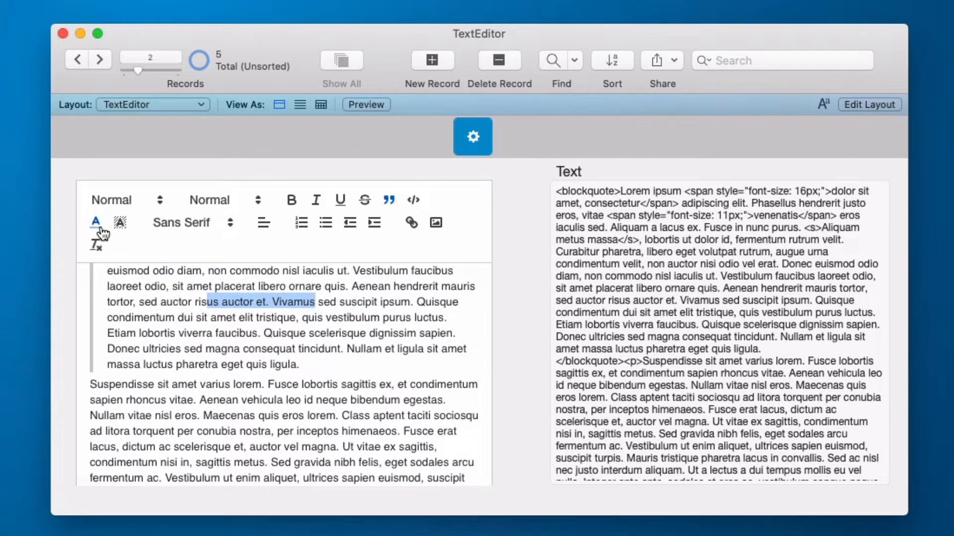
# - Colour the phrase before Vivamus red, justify and indent the paragraph, then start inserting a picture
pyautogui.click(120, 222)
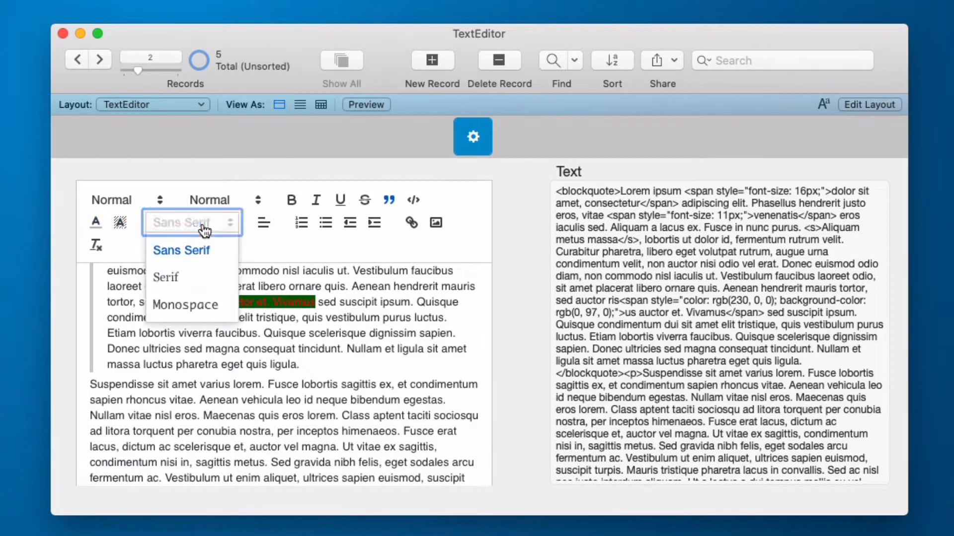
pyautogui.moveTo(191, 259)
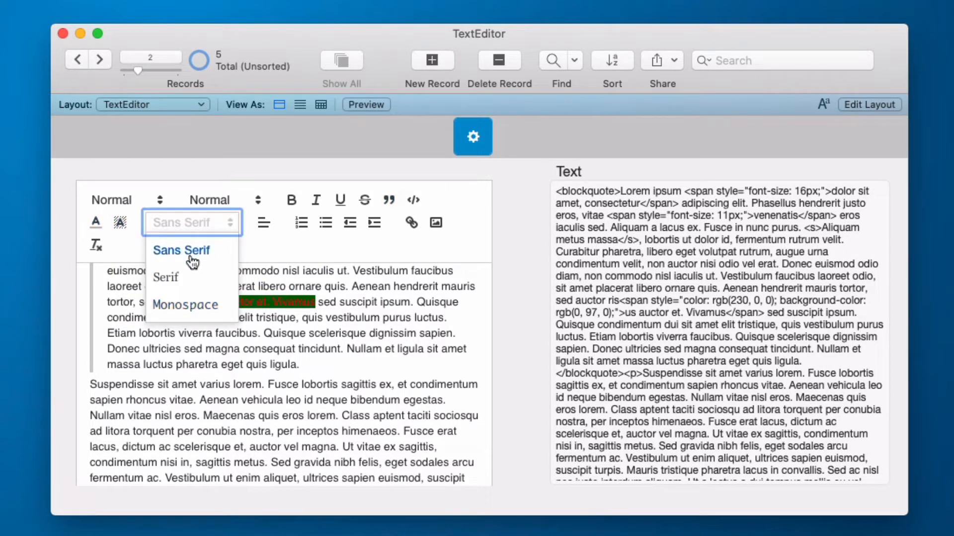
pyautogui.moveTo(273, 249)
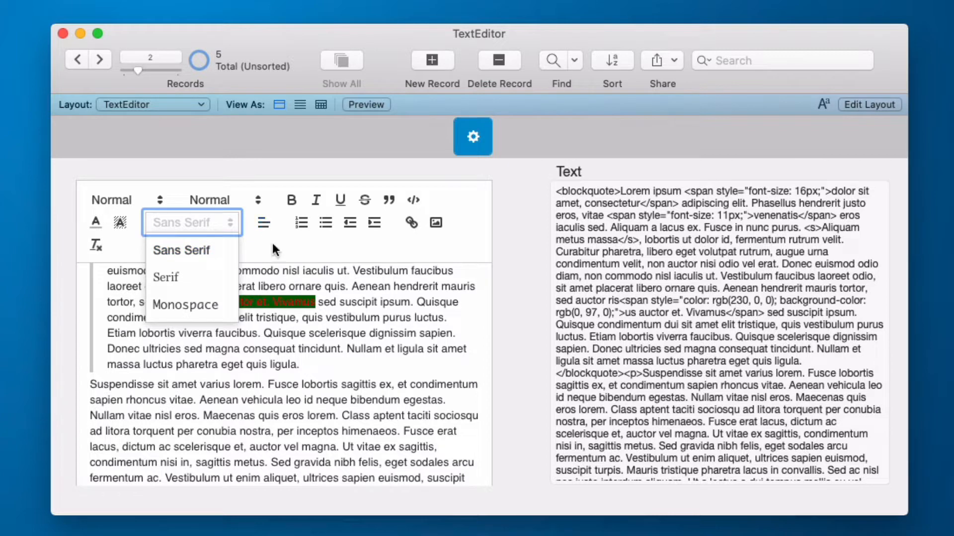
pyautogui.click(263, 221)
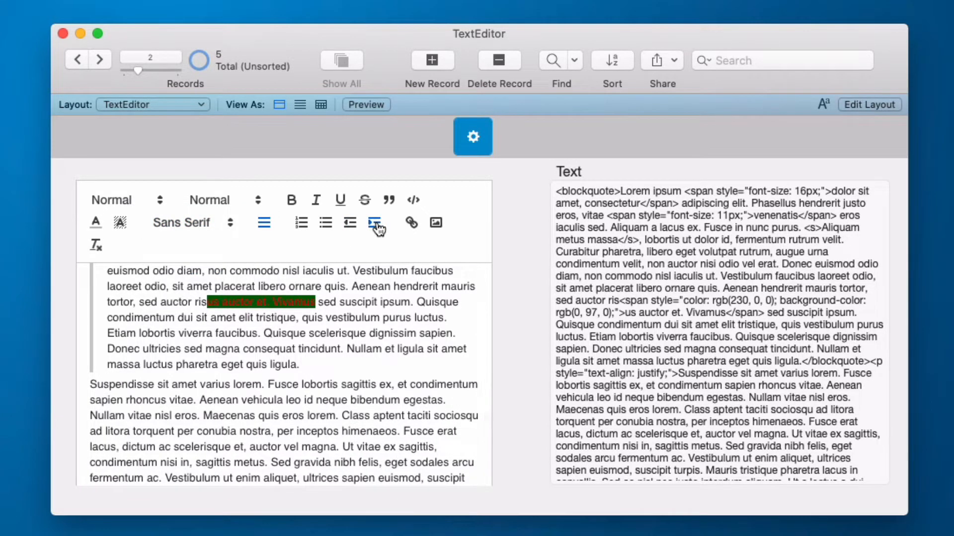
pyautogui.click(374, 223)
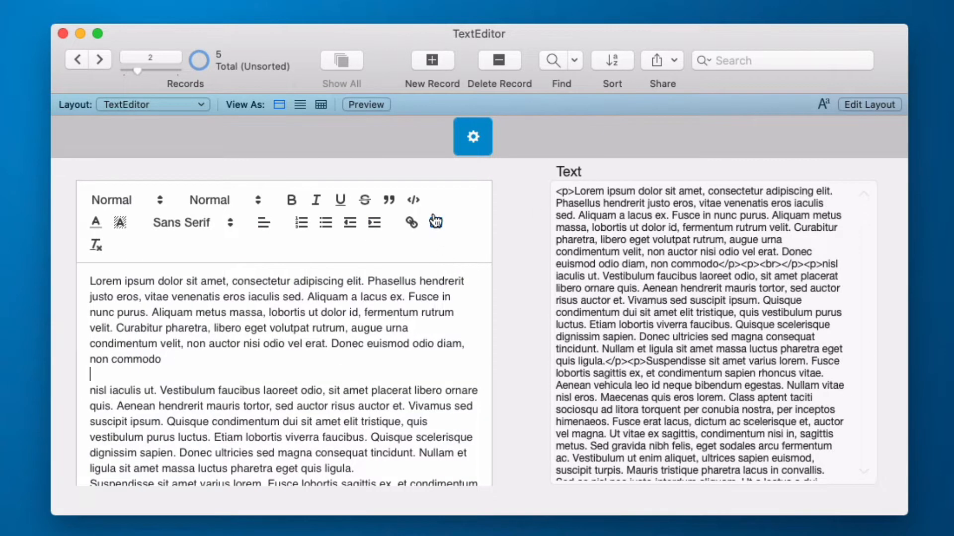
pyautogui.click(410, 222)
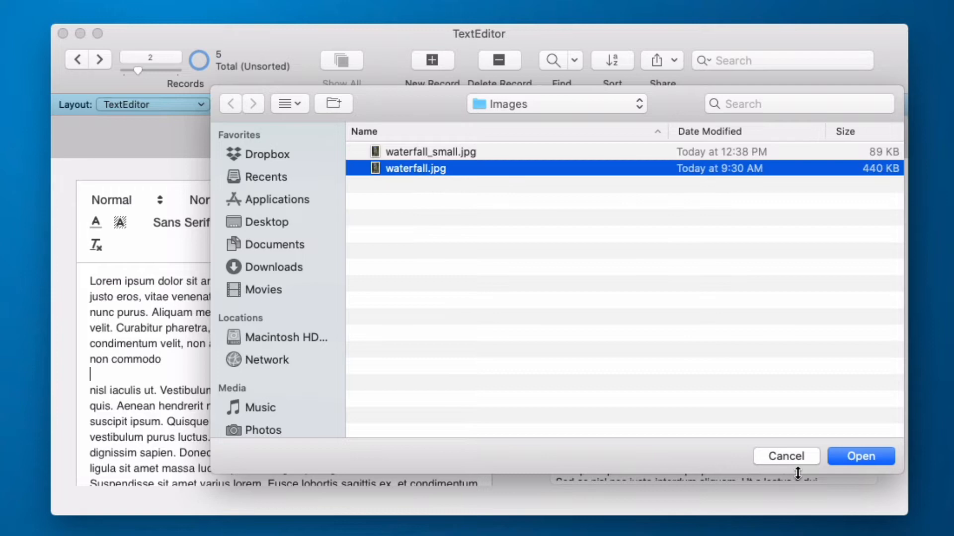
# - Insert waterfall.jpg, view its base64 img source in the Text field, then leave the field
pyautogui.click(859, 455)
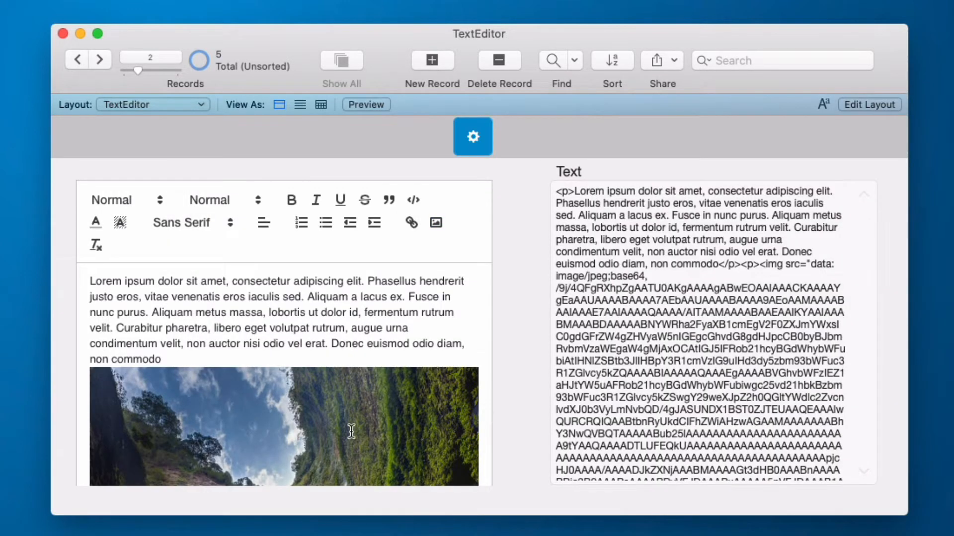
pyautogui.scroll(-3)
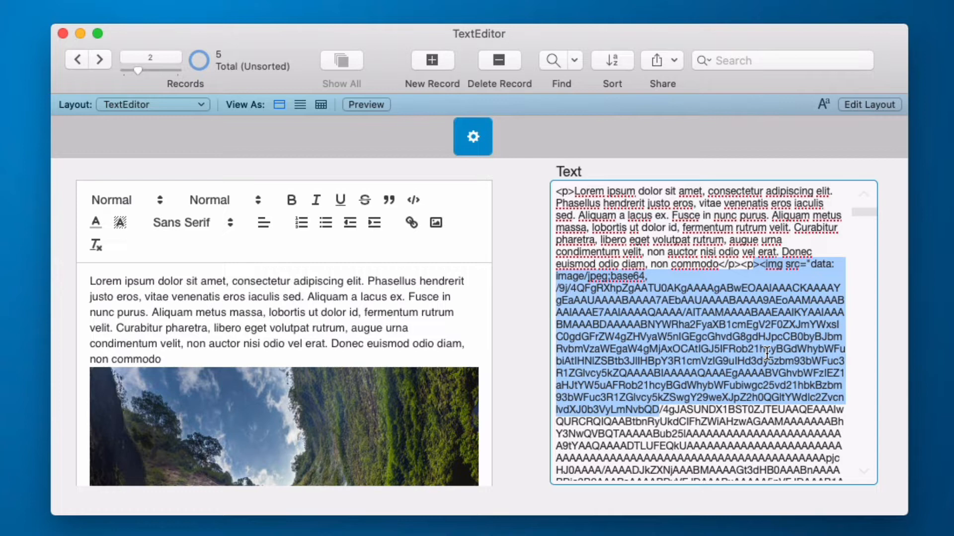
pyautogui.click(473, 136)
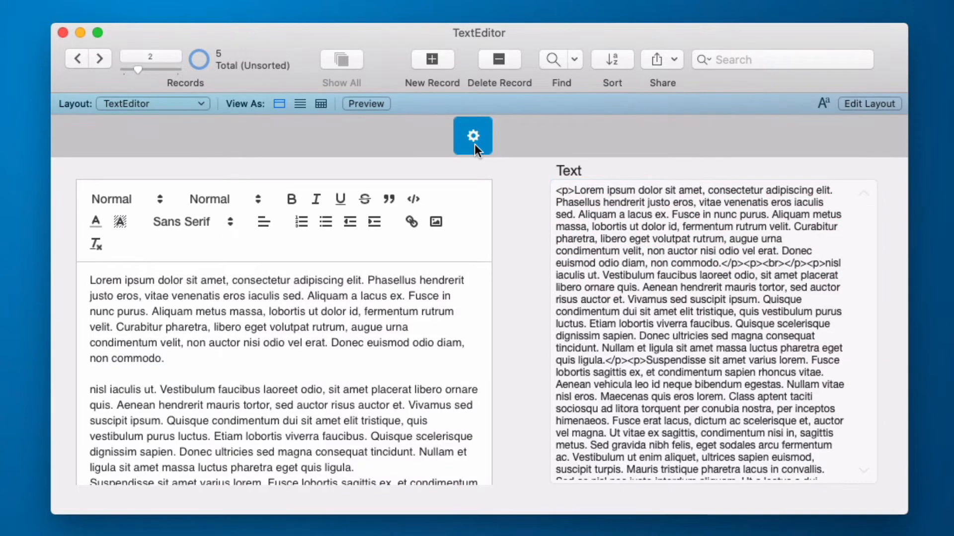
# - Save the editor settings with the bubble theme and basic toolbar
pyautogui.click(471, 136)
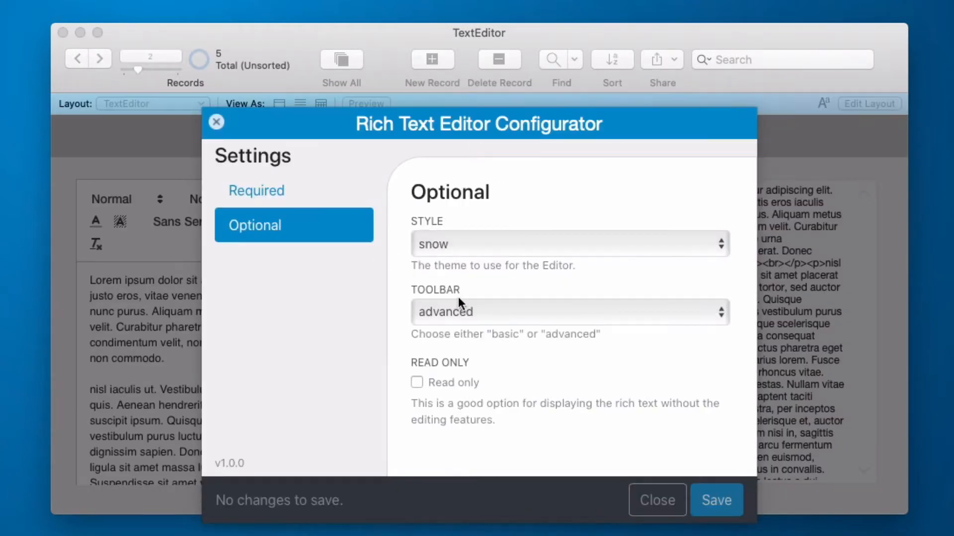
pyautogui.click(569, 244)
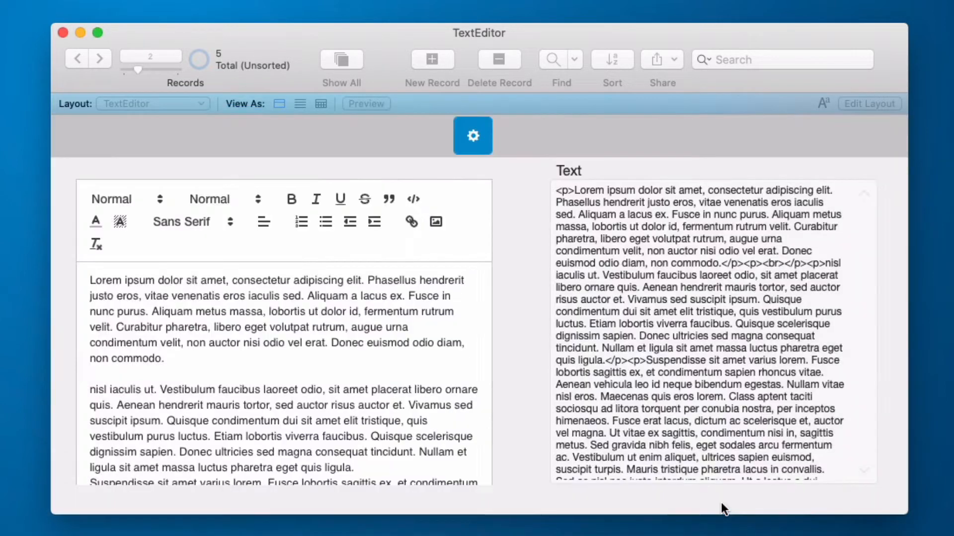
pyautogui.click(366, 104)
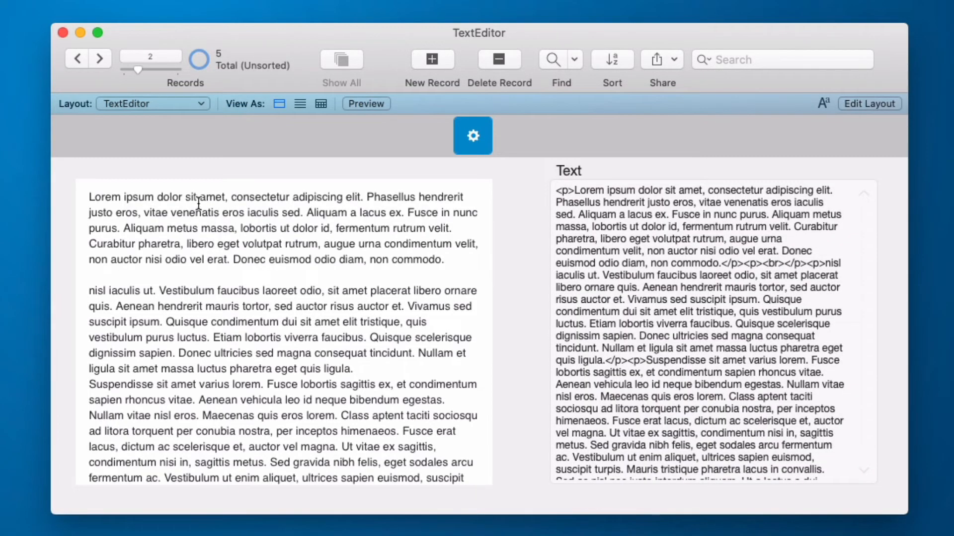
# - Select words in both paragraphs to format them via the floating toolbar, then reopen editor settings
pyautogui.doubleClick(210, 197)
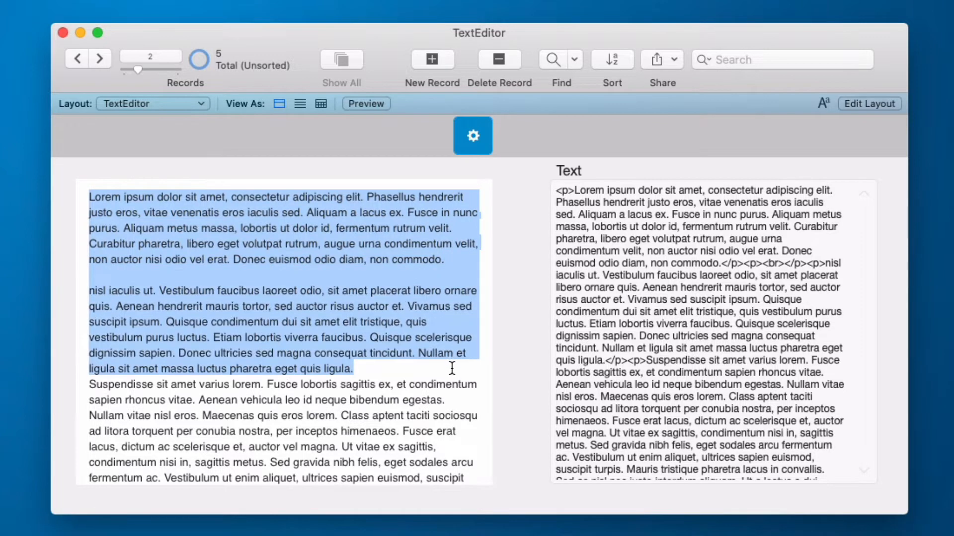
pyautogui.click(280, 291)
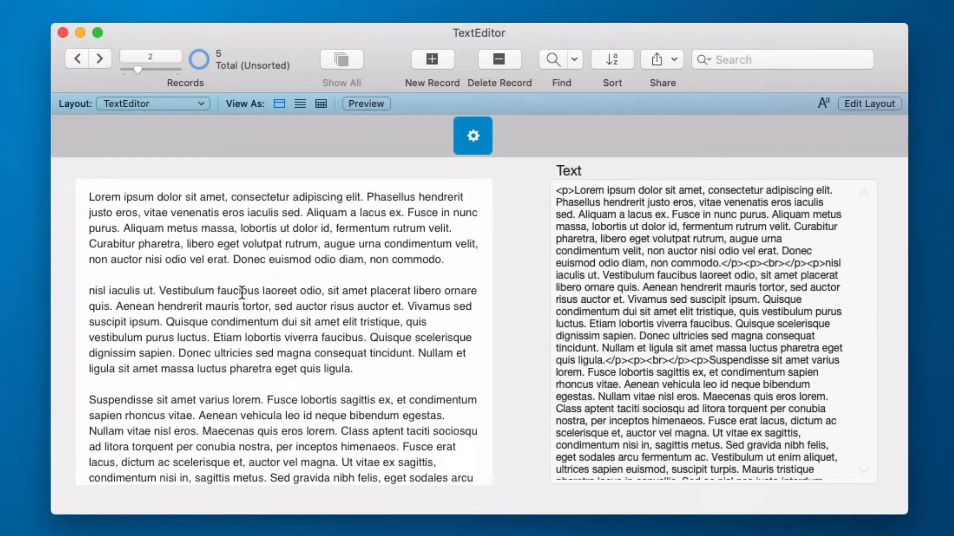
pyautogui.doubleClick(237, 290)
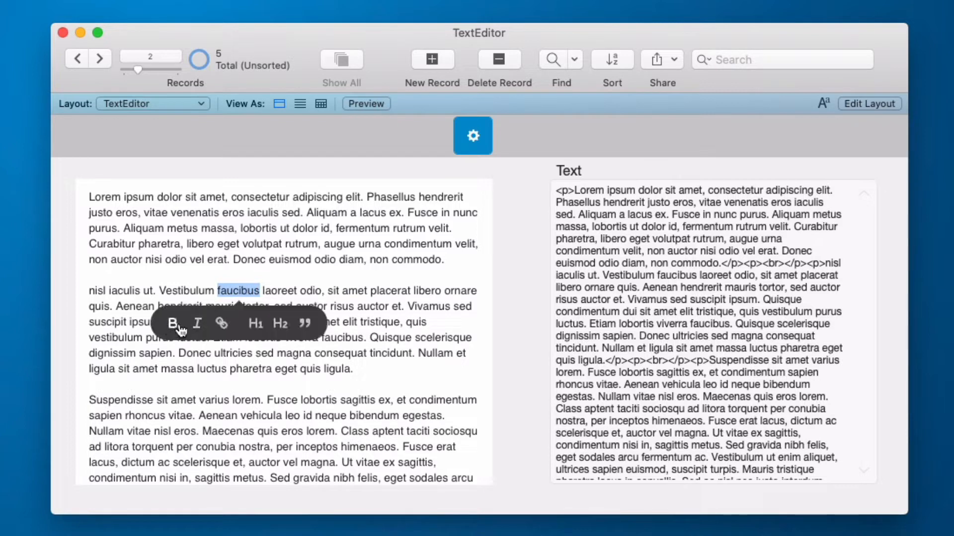
pyautogui.moveTo(306, 324)
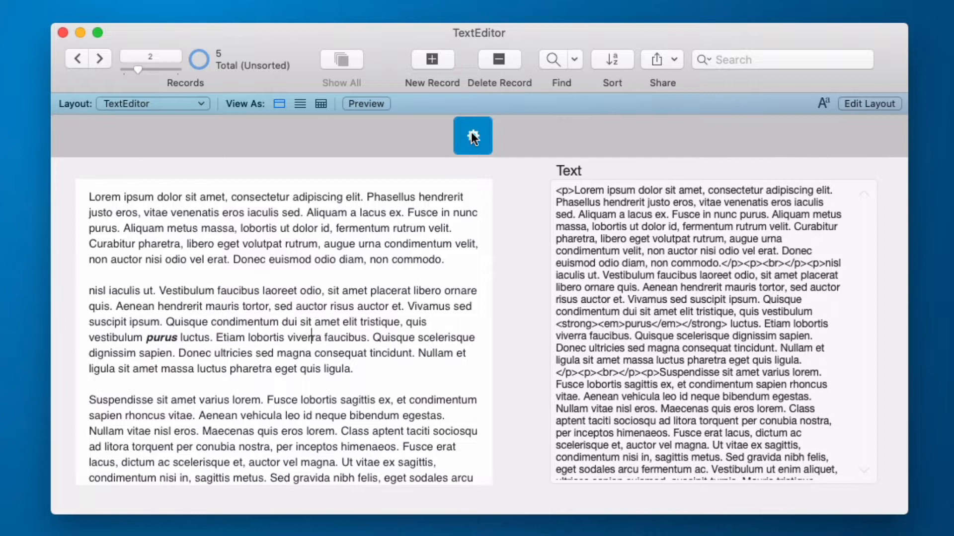
pyautogui.click(471, 136)
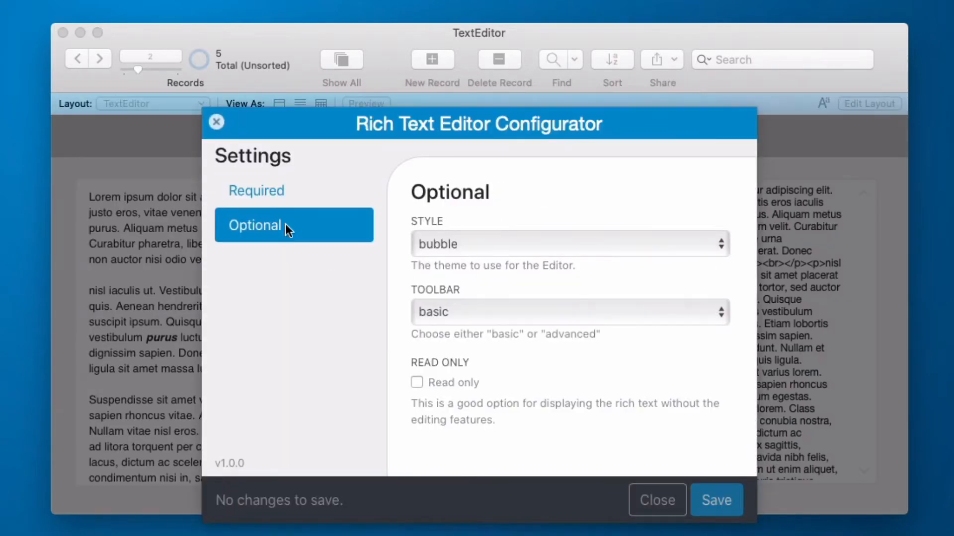
# - View the configurator's Optional settings before moving to the empty TextEditor file
pyautogui.click(657, 500)
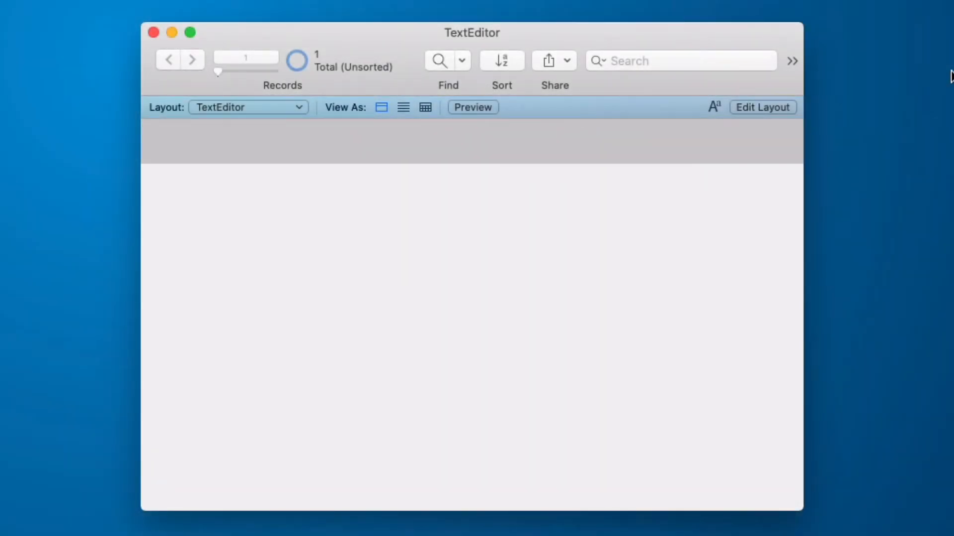
# - In Layout mode, install the Rich Text Editor add-on from the JavaScript group of the add-on gallery
pyautogui.click(762, 107)
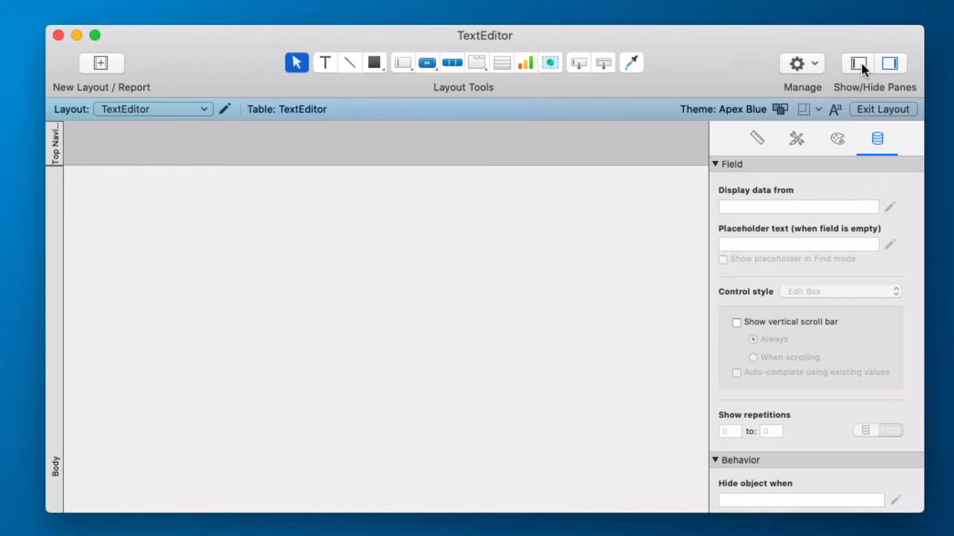
pyautogui.click(858, 64)
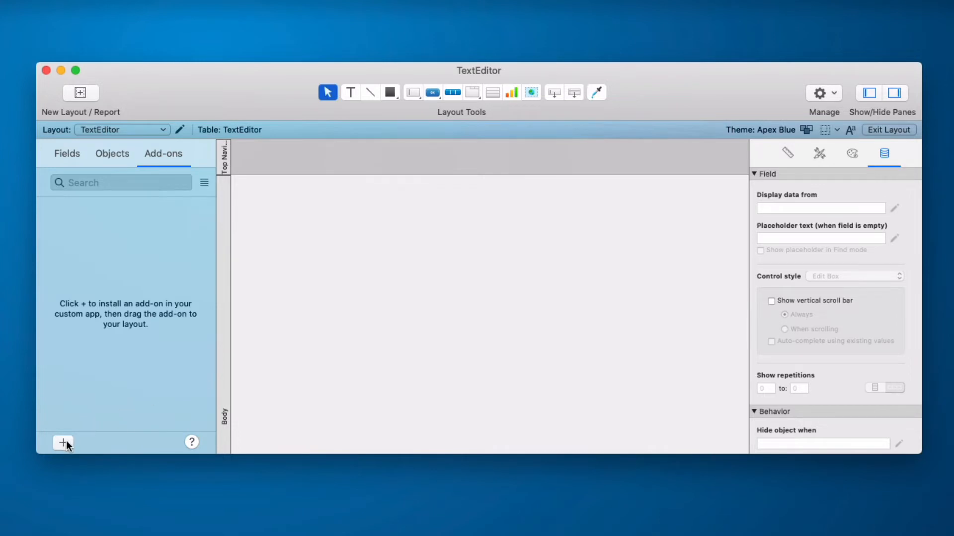
pyautogui.click(64, 443)
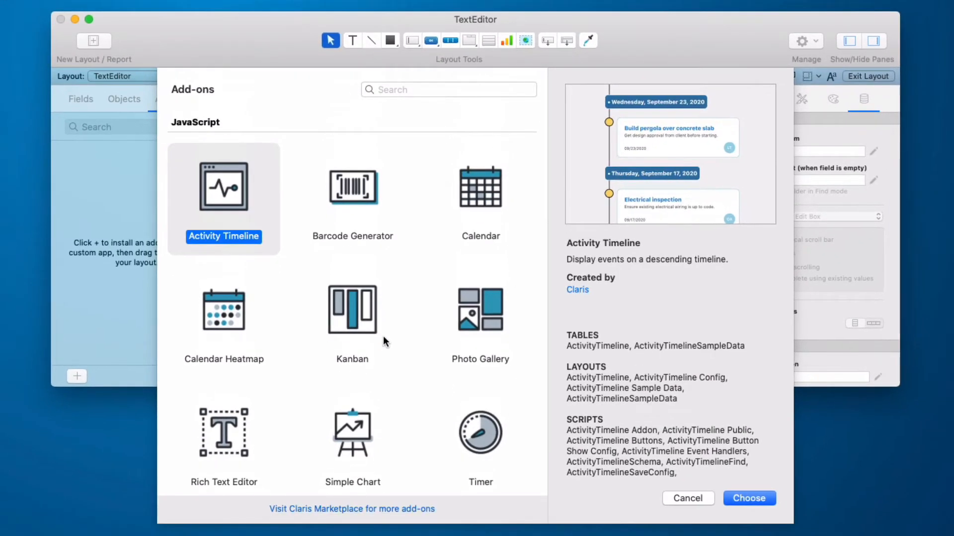
pyautogui.moveTo(324, 356)
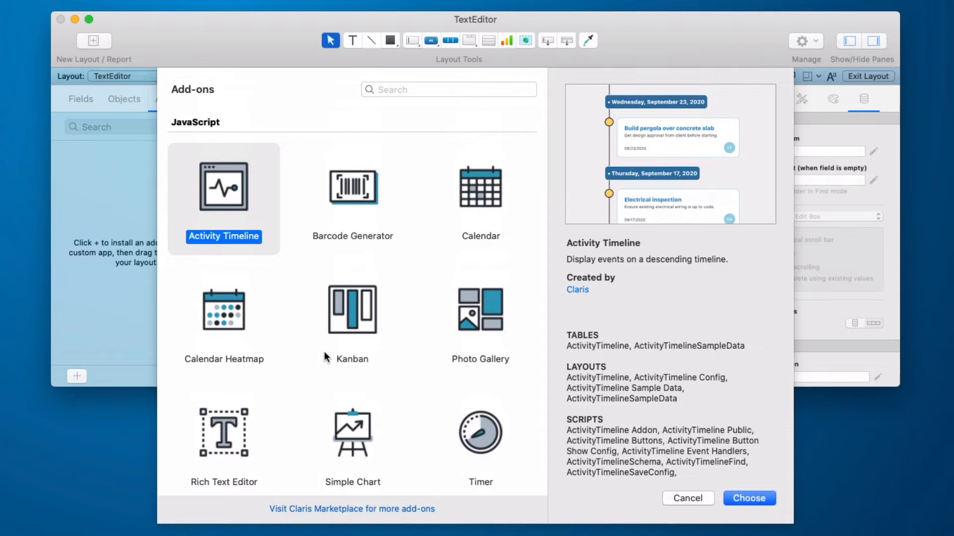
pyautogui.click(223, 432)
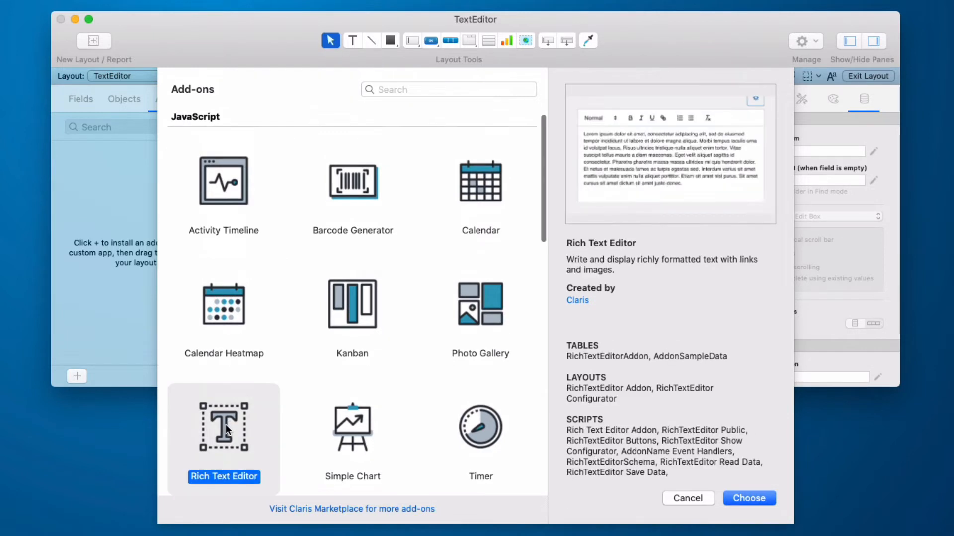
pyautogui.moveTo(647, 312)
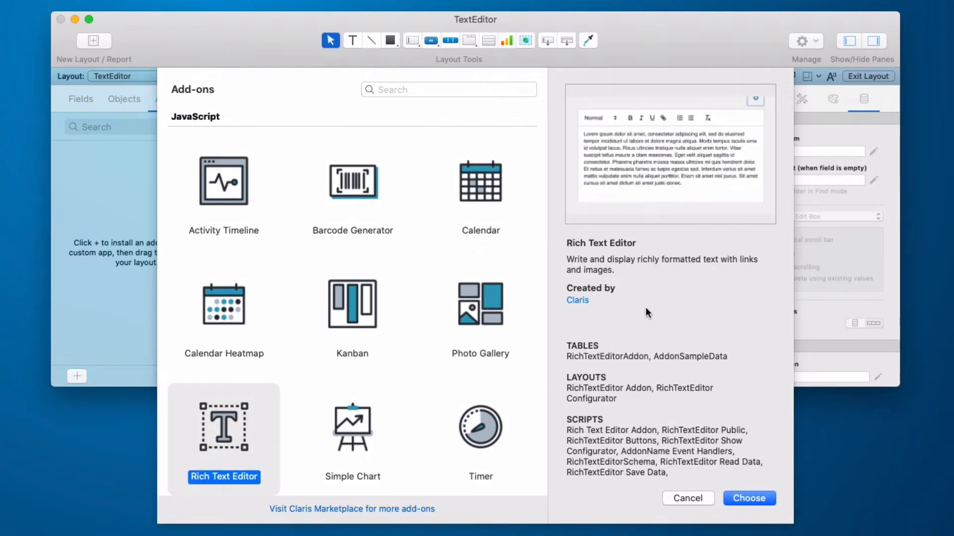
pyautogui.scroll(-3)
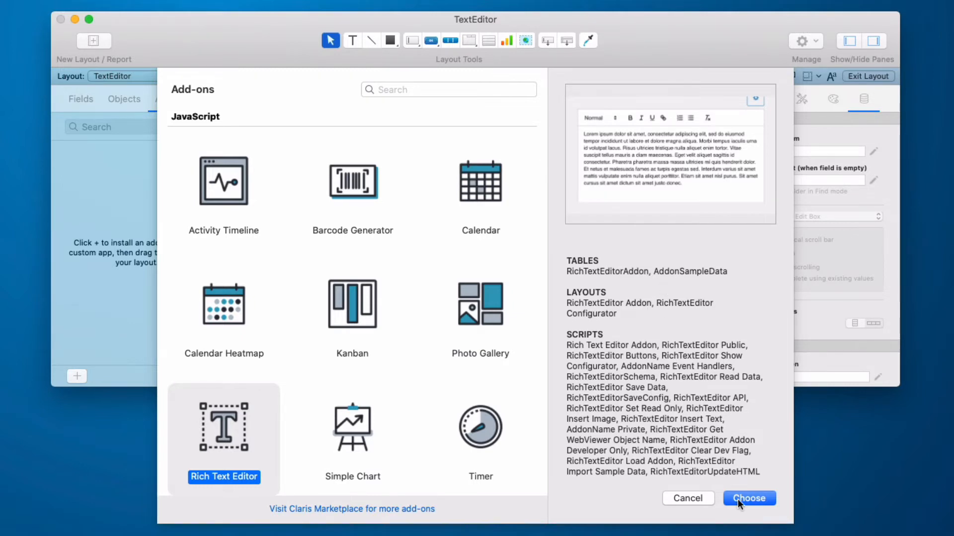
pyautogui.click(748, 498)
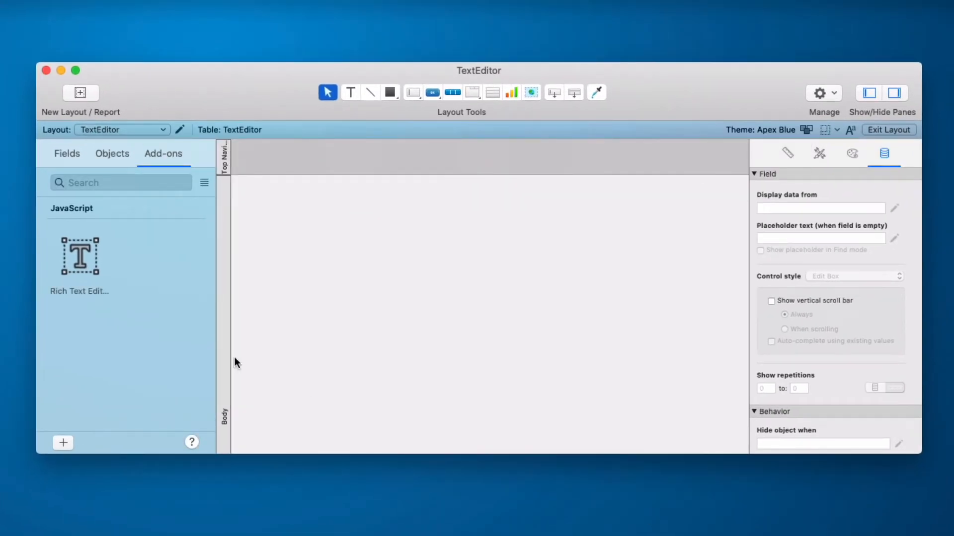
pyautogui.moveTo(257, 286)
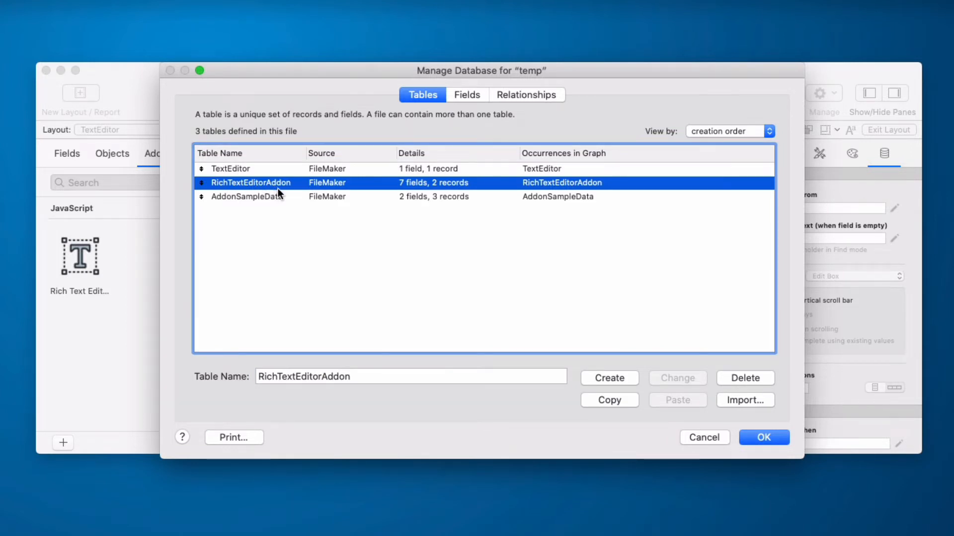
# - Inspect the AddonSampleData table in Manage Database, then close the definitions
pyautogui.click(250, 197)
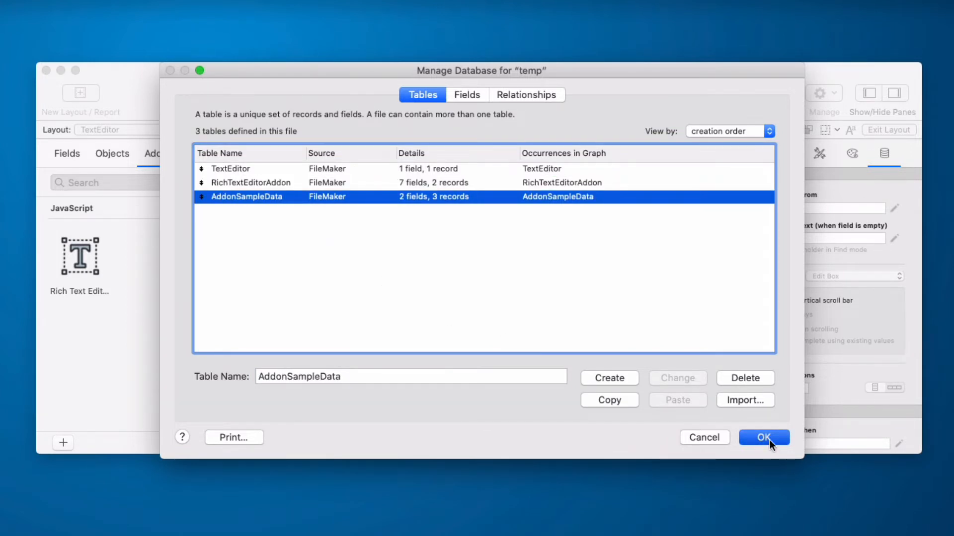
pyautogui.click(763, 437)
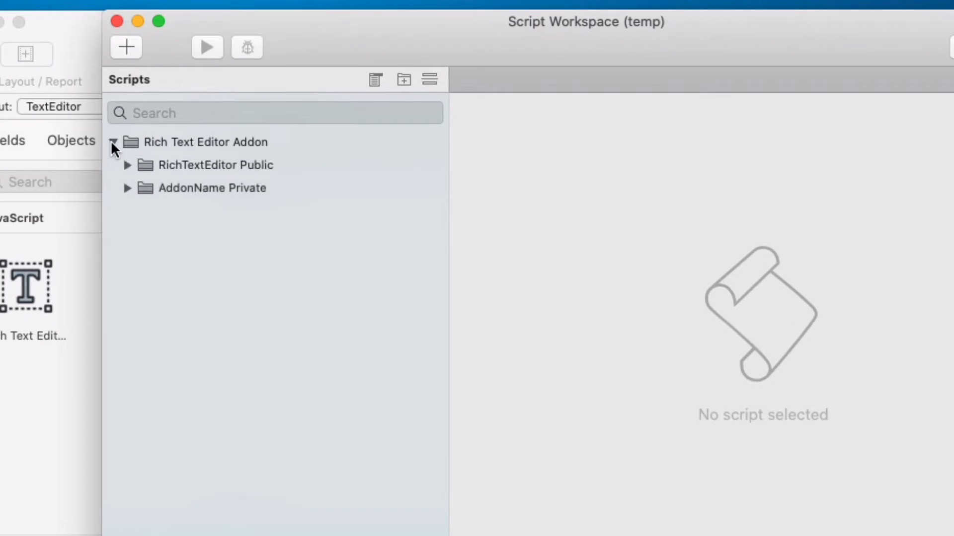
pyautogui.moveTo(262, 195)
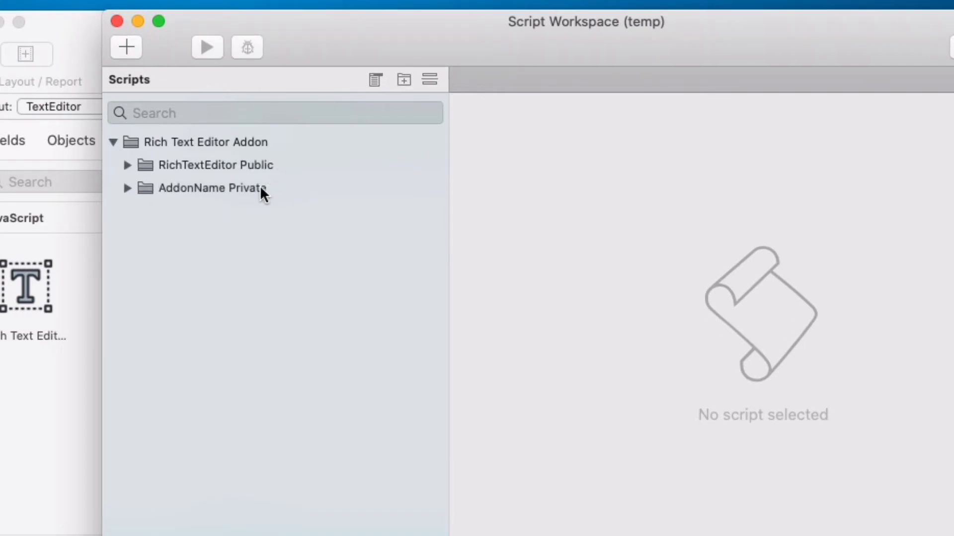
# - In Script Workspace, select the add-on folders and expand RichTextEditor Public to reveal its scripts
pyautogui.click(212, 188)
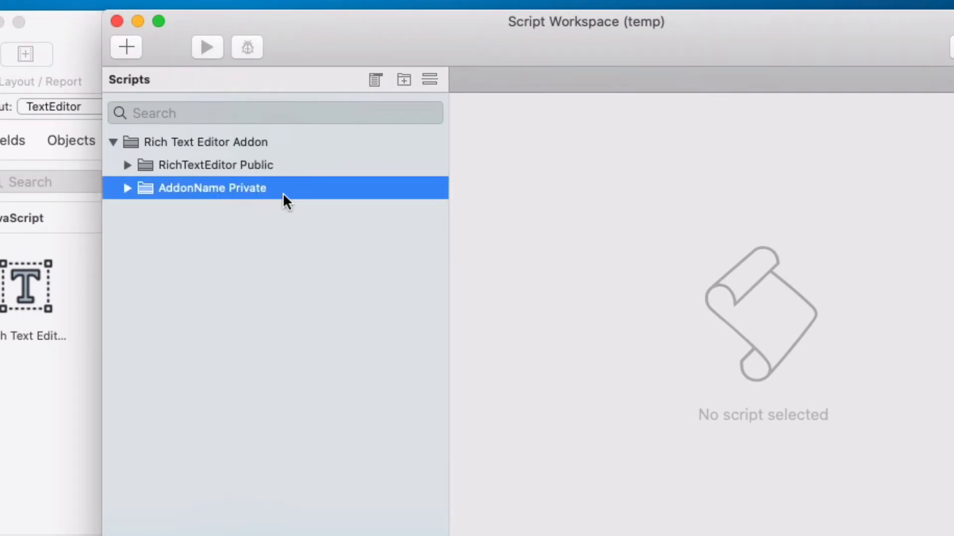
pyautogui.click(215, 165)
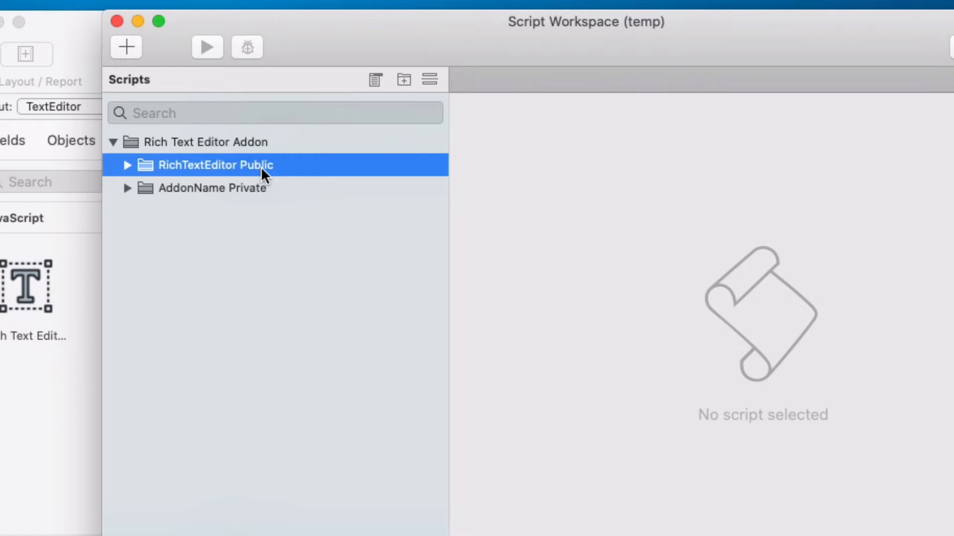
pyautogui.click(128, 165)
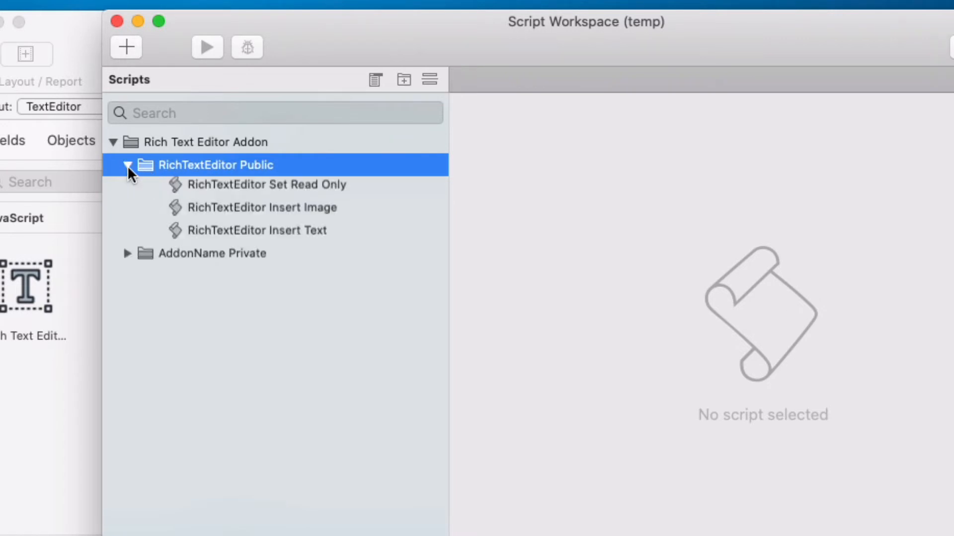
pyautogui.click(129, 165)
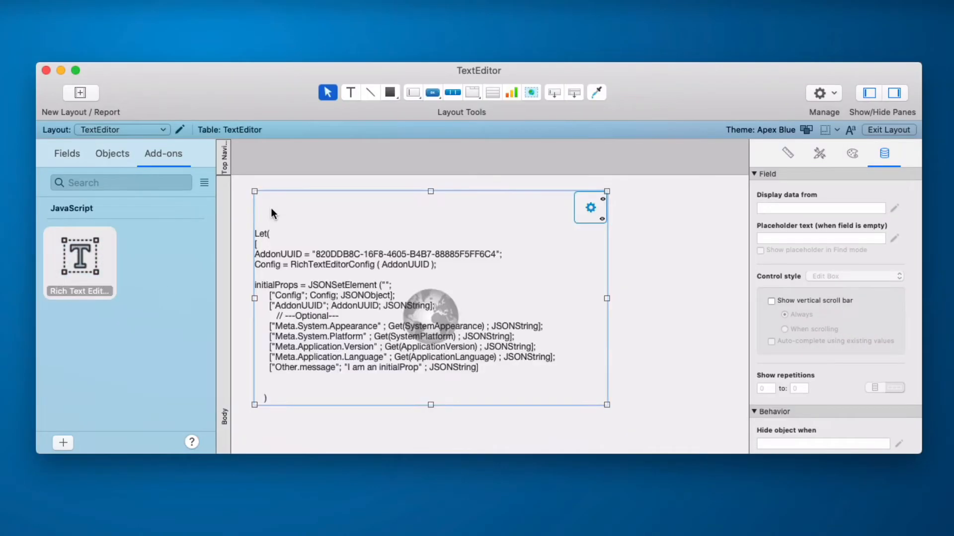
# - Drop the Rich Text Editor add-on onto the layout body and exit to Browse mode
pyautogui.click(465, 319)
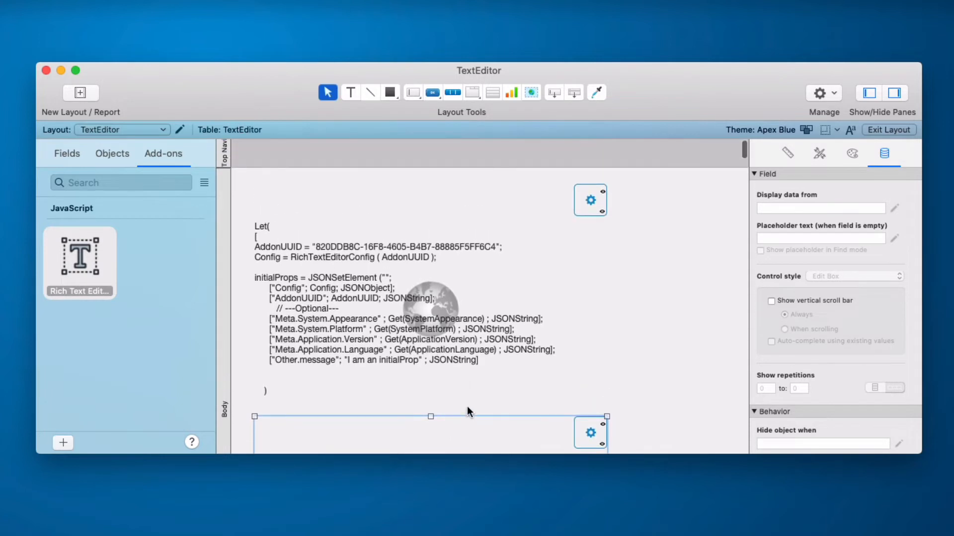
pyautogui.moveTo(476, 403)
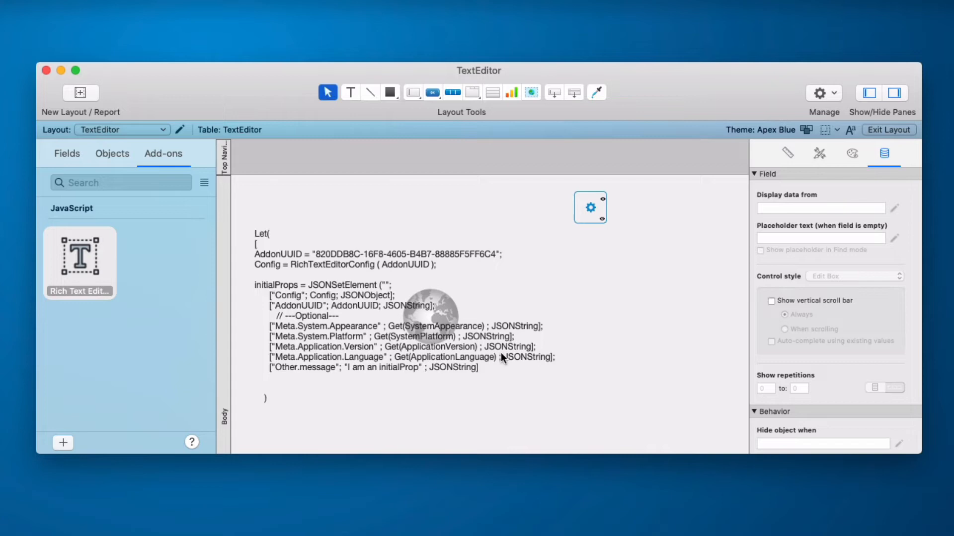
pyautogui.click(887, 129)
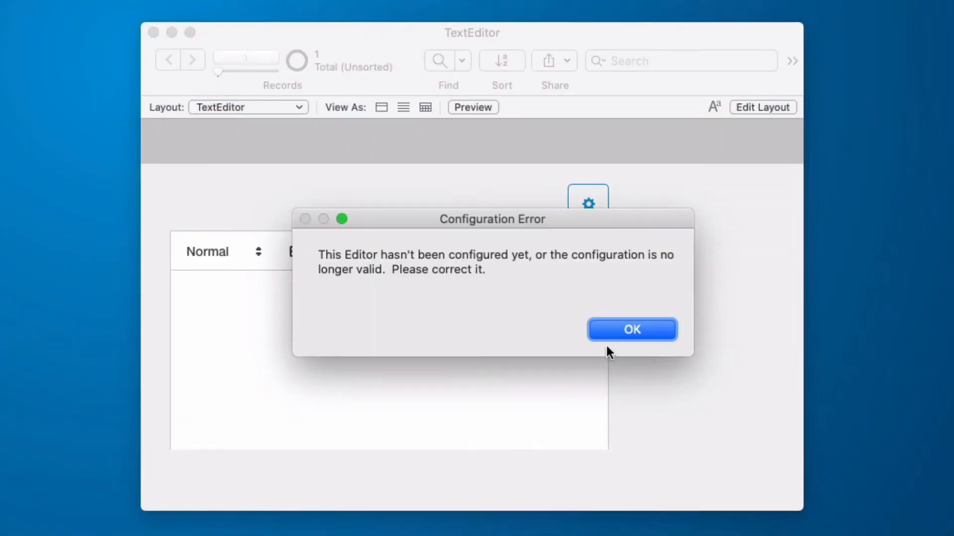
pyautogui.moveTo(644, 337)
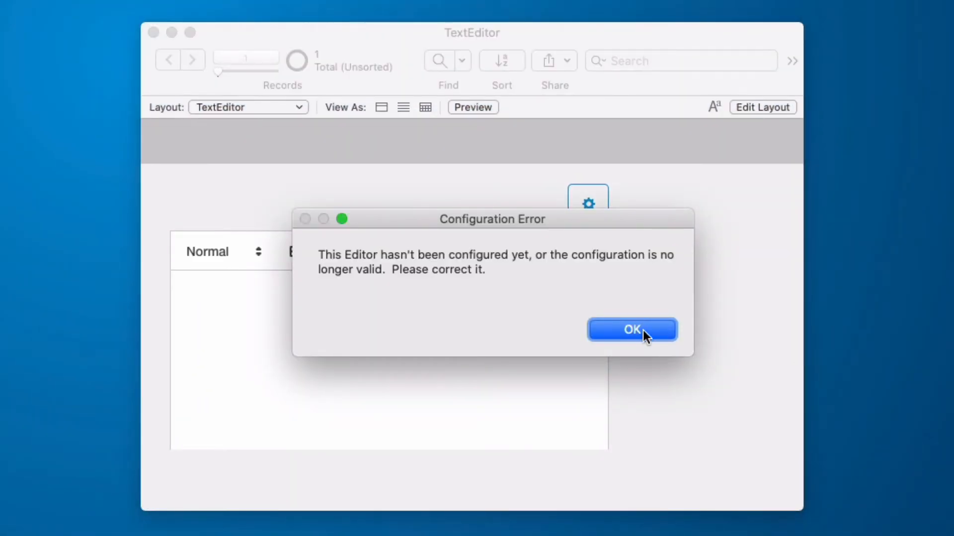
# - Dismiss the configuration error and add the Text field to the layout from the fields list
pyautogui.click(631, 330)
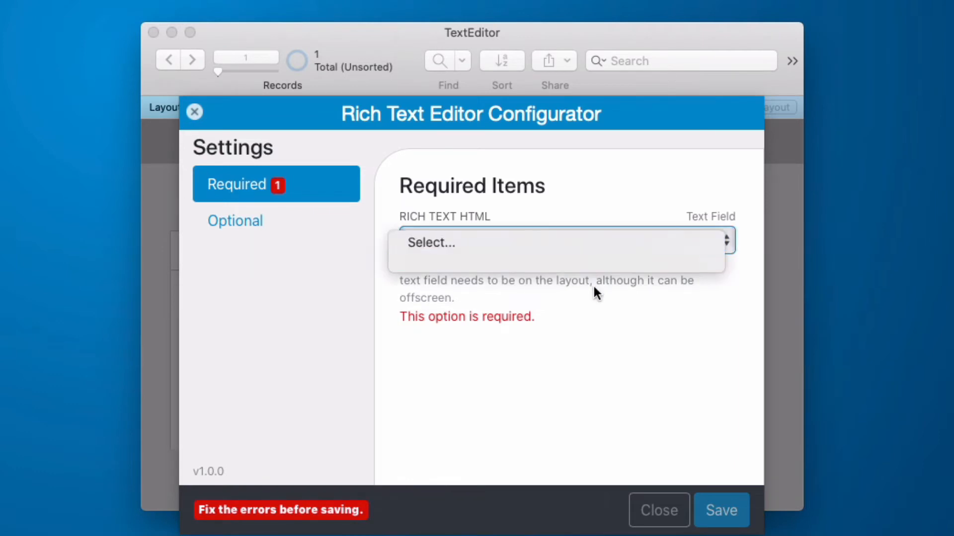
pyautogui.moveTo(645, 432)
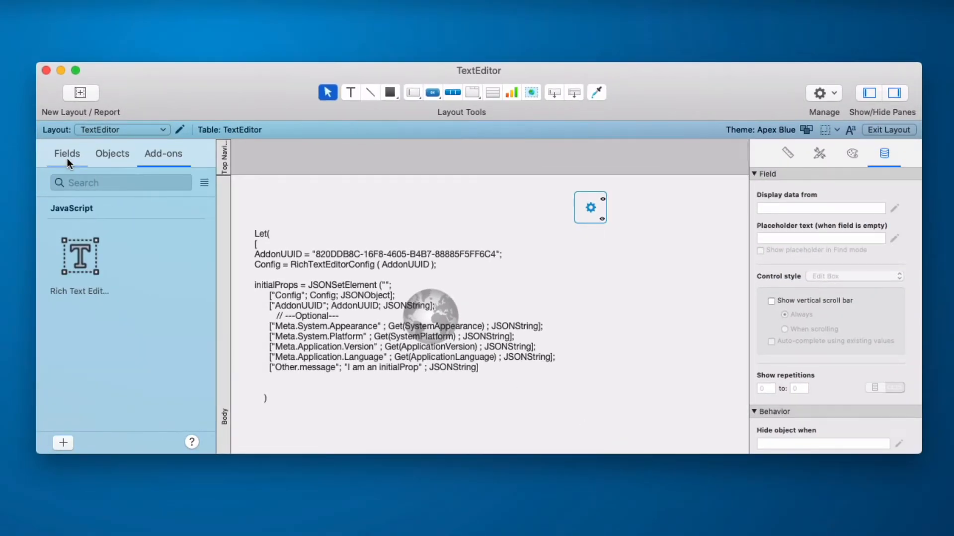
pyautogui.click(67, 153)
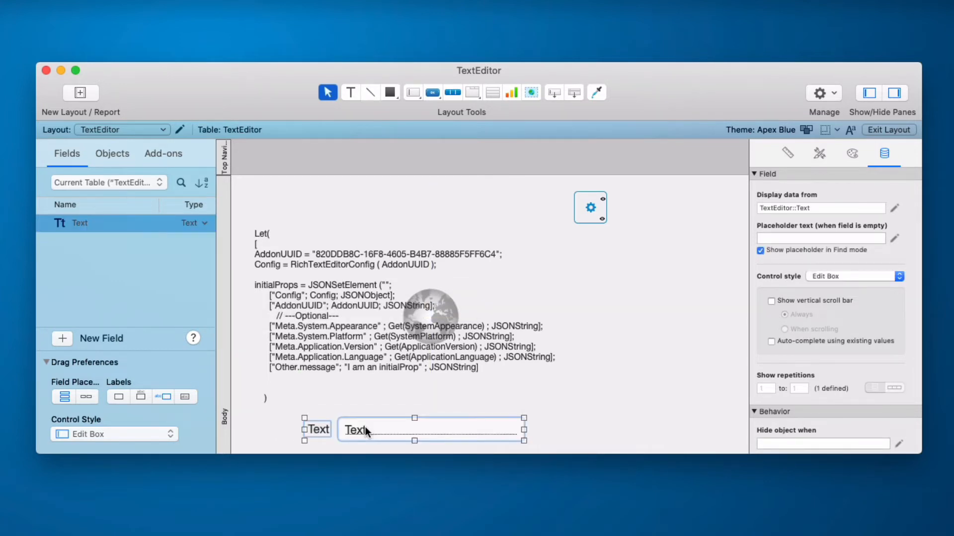
pyautogui.click(888, 129)
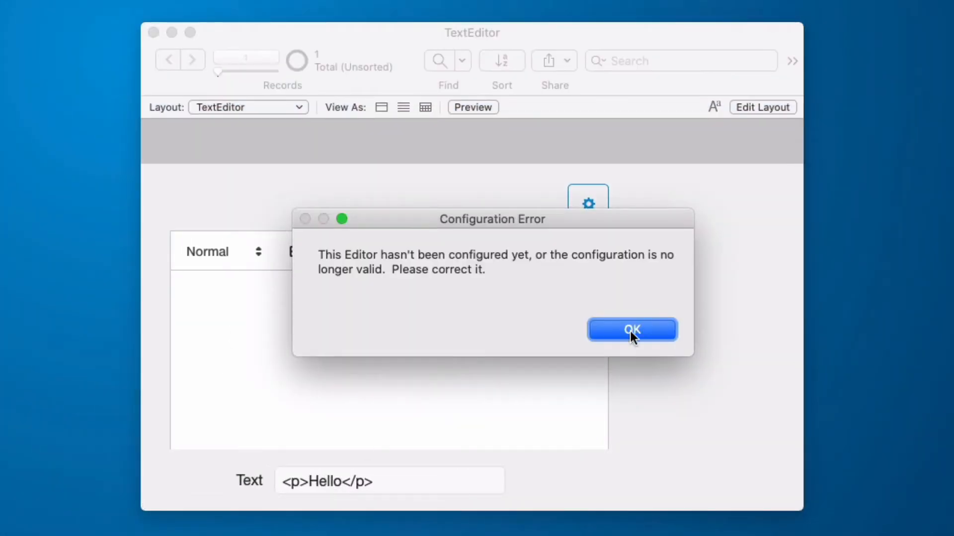
pyautogui.click(632, 329)
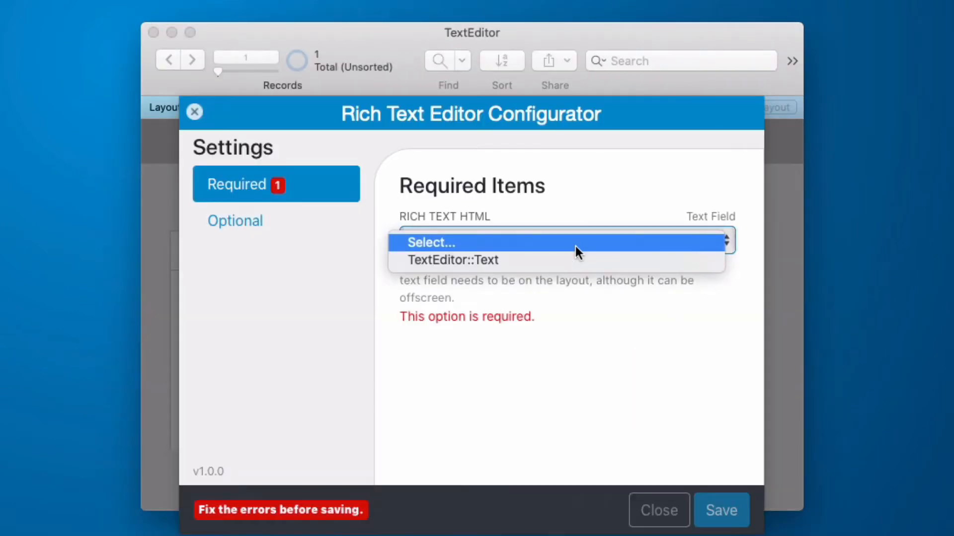
# - Bind the editor to TextEditor::Text, save the configuration, and enter 'Hello' in the editor
pyautogui.click(453, 259)
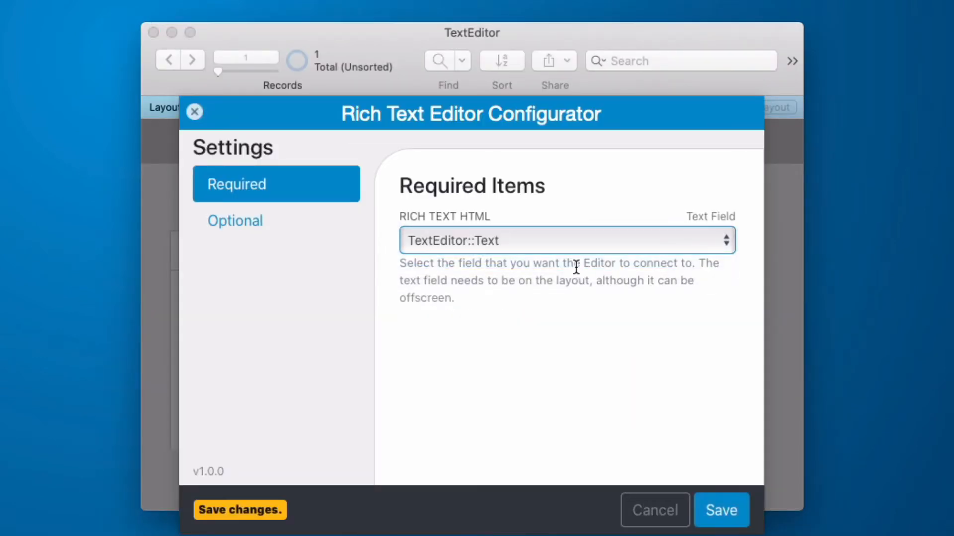
pyautogui.click(721, 509)
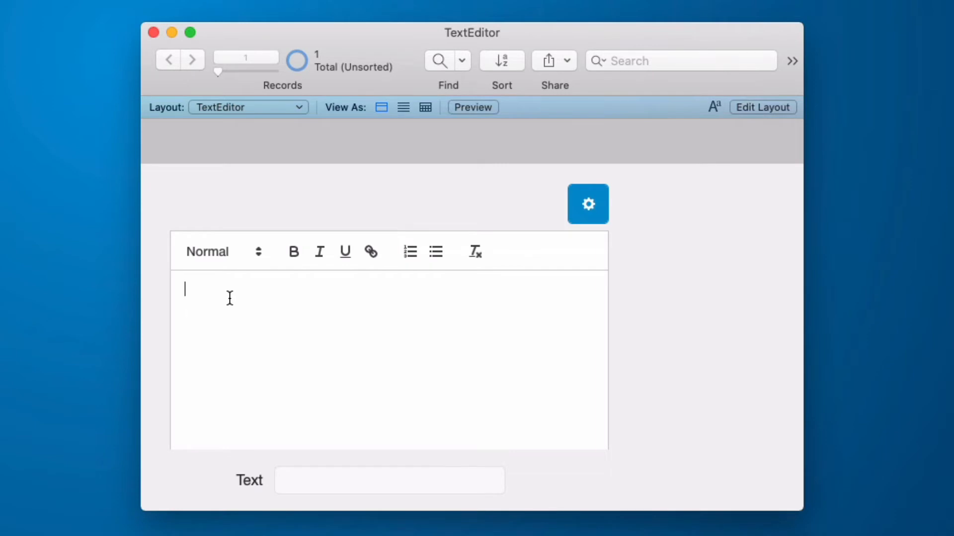
pyautogui.write('Hello')
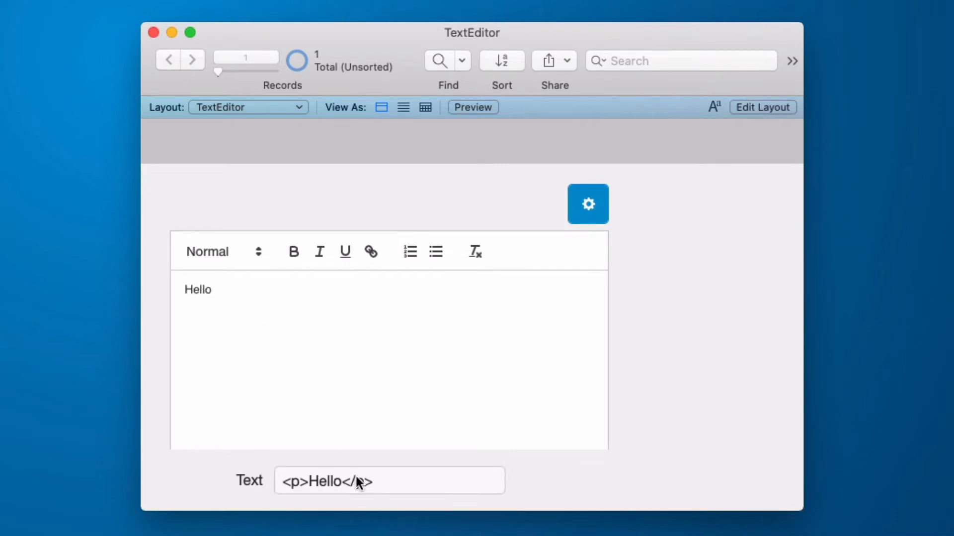
pyautogui.moveTo(595, 276)
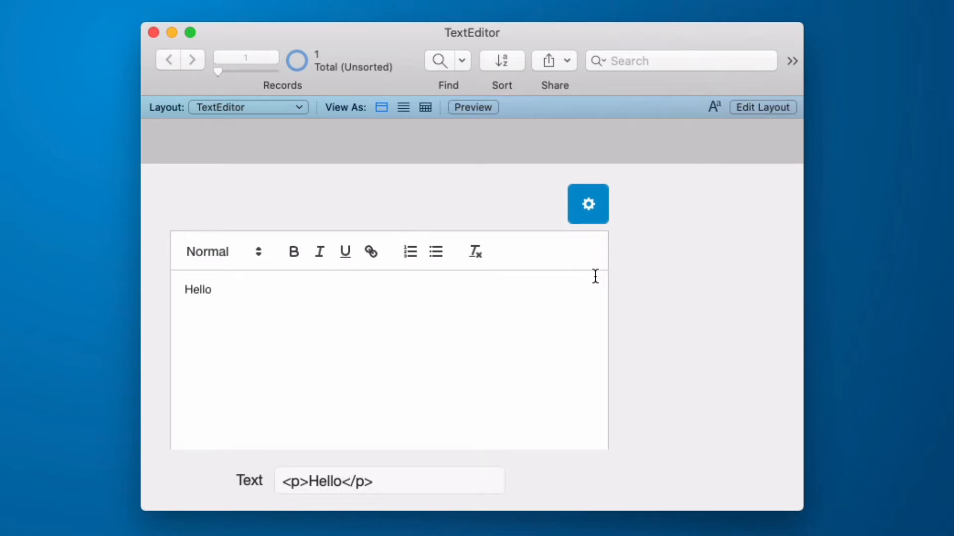
# - Review the web viewer's Arrange options in Layout mode, then return to Browse mode
pyautogui.click(762, 107)
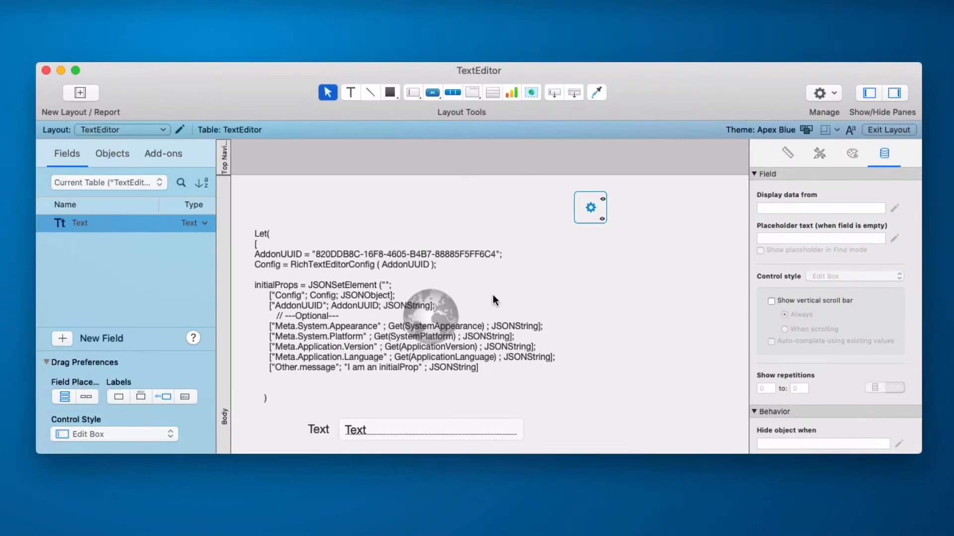
pyautogui.click(140, 10)
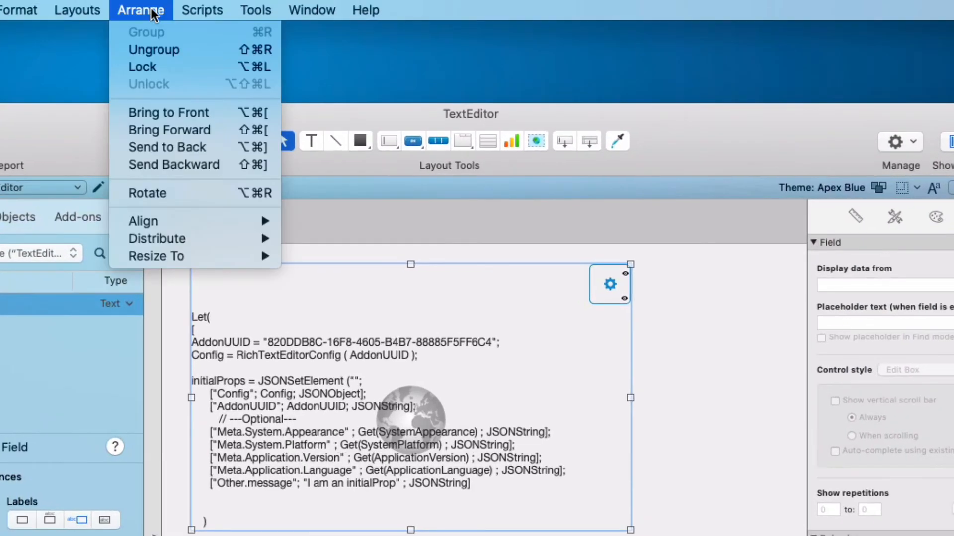
pyautogui.moveTo(203, 56)
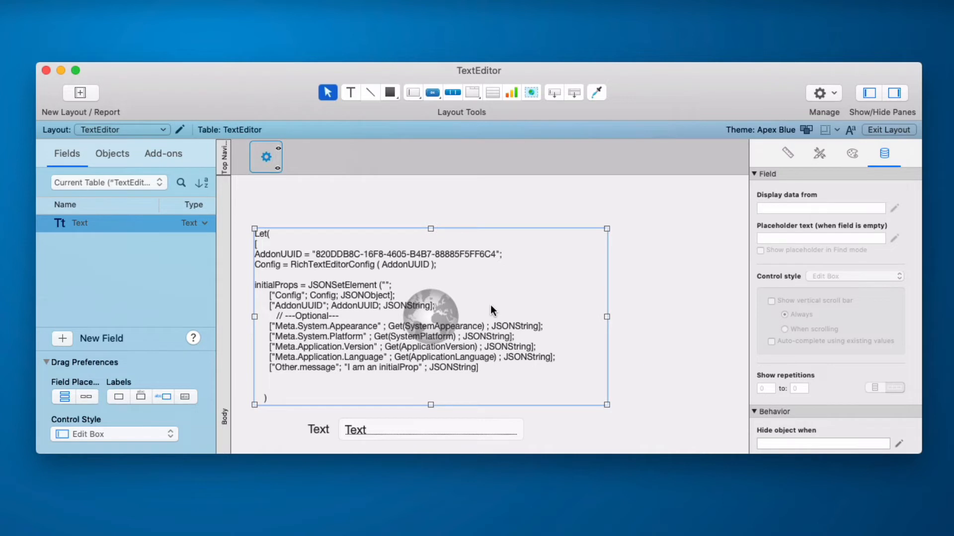
pyautogui.click(266, 157)
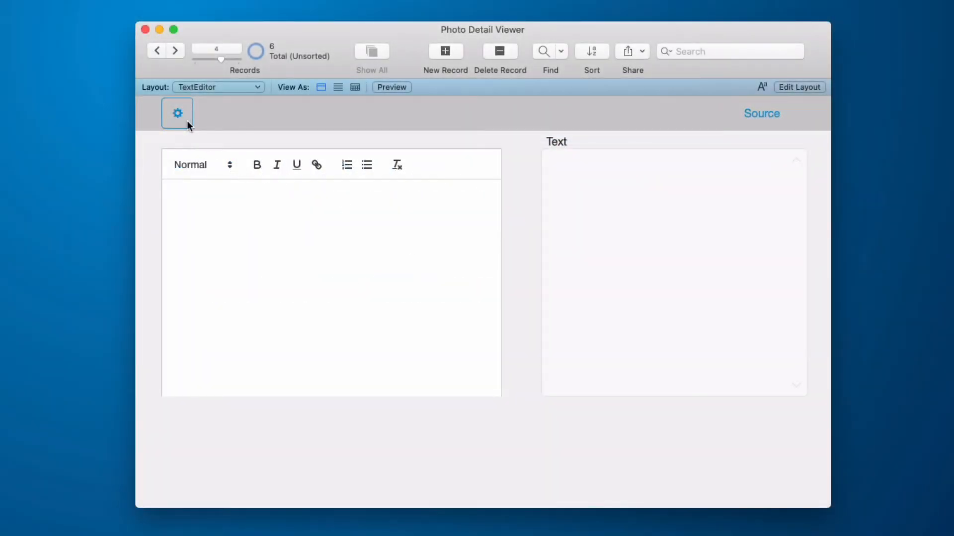
# - Set the editor's Toolbar option to advanced in its configurator and save
pyautogui.click(177, 113)
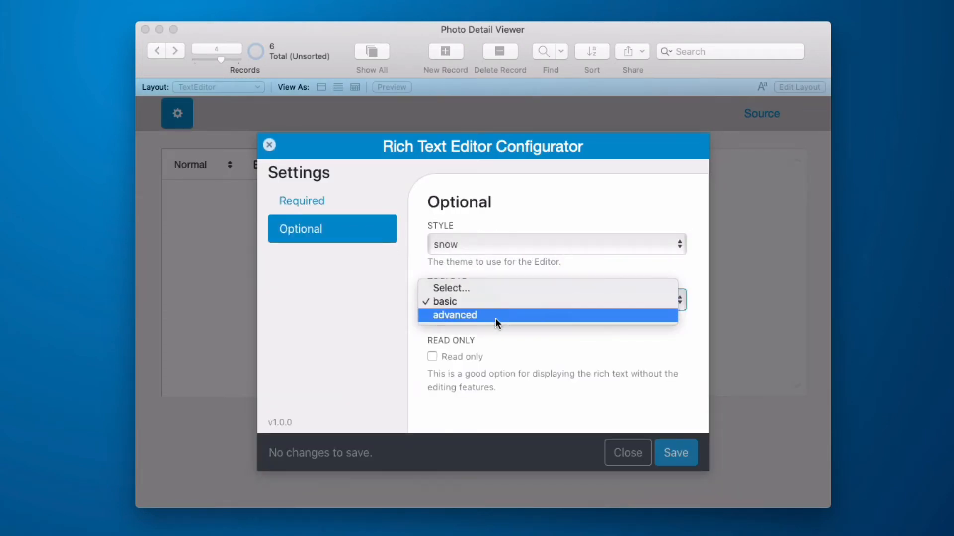
pyautogui.click(443, 302)
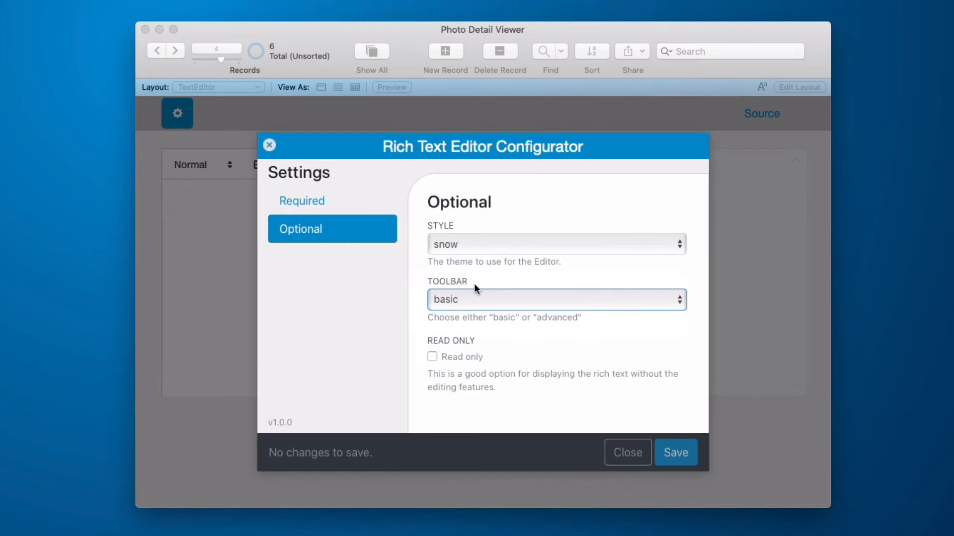
pyautogui.moveTo(458, 309)
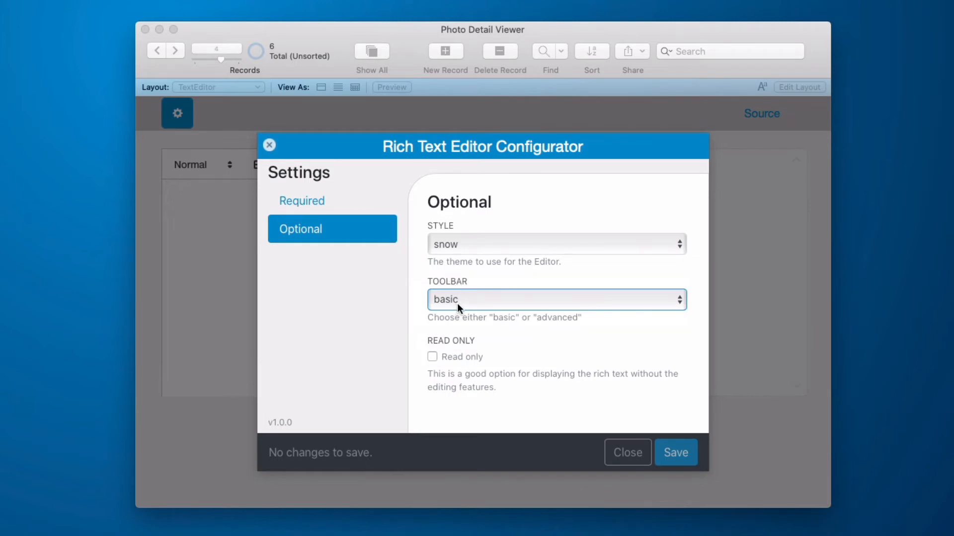
pyautogui.moveTo(441, 292)
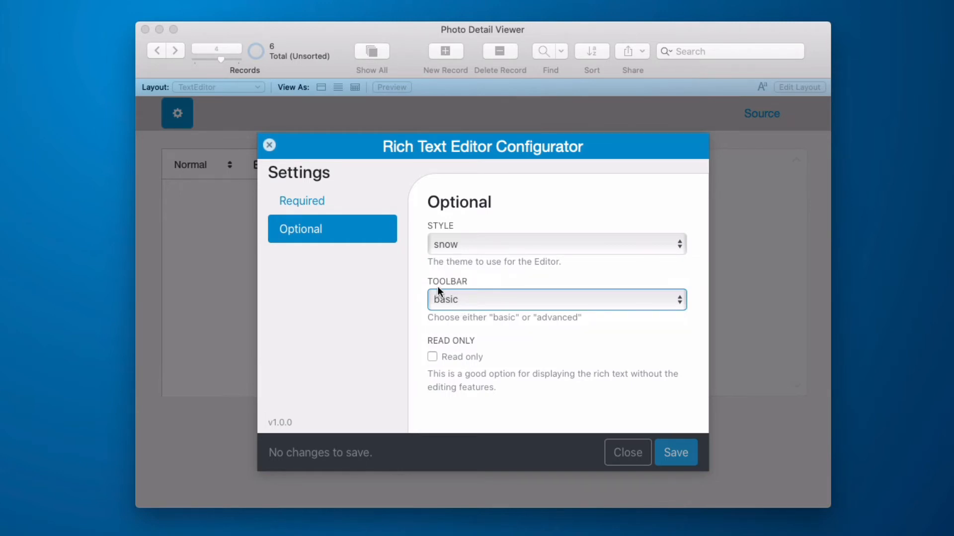
pyautogui.click(628, 453)
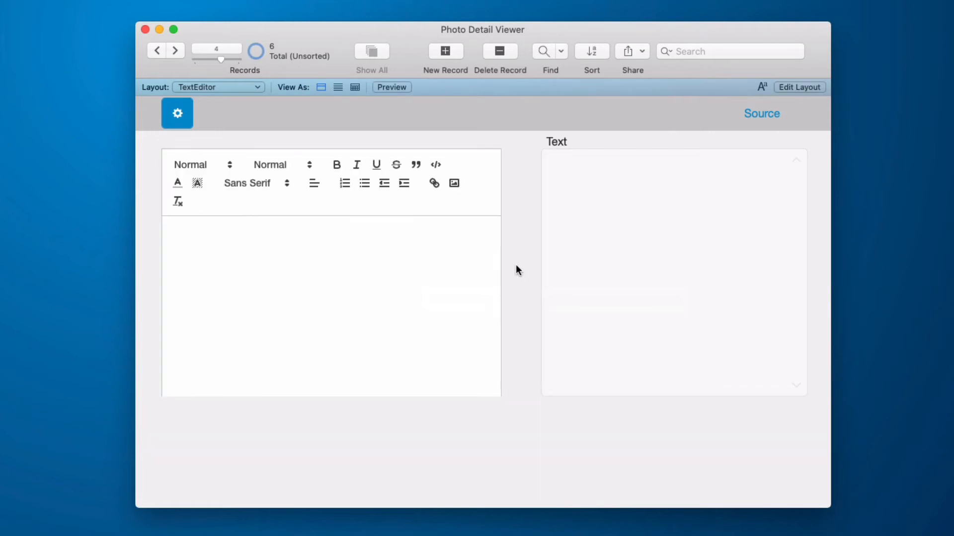
pyautogui.moveTo(760, 128)
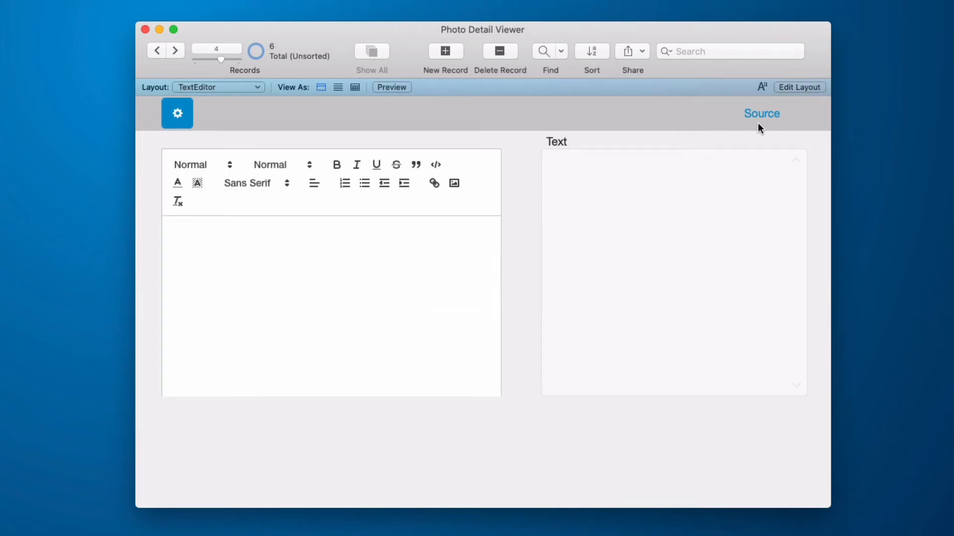
# - Inspect the Source layout's HTML field, then follow its Quill Editor link to quilljs.com
pyautogui.click(761, 113)
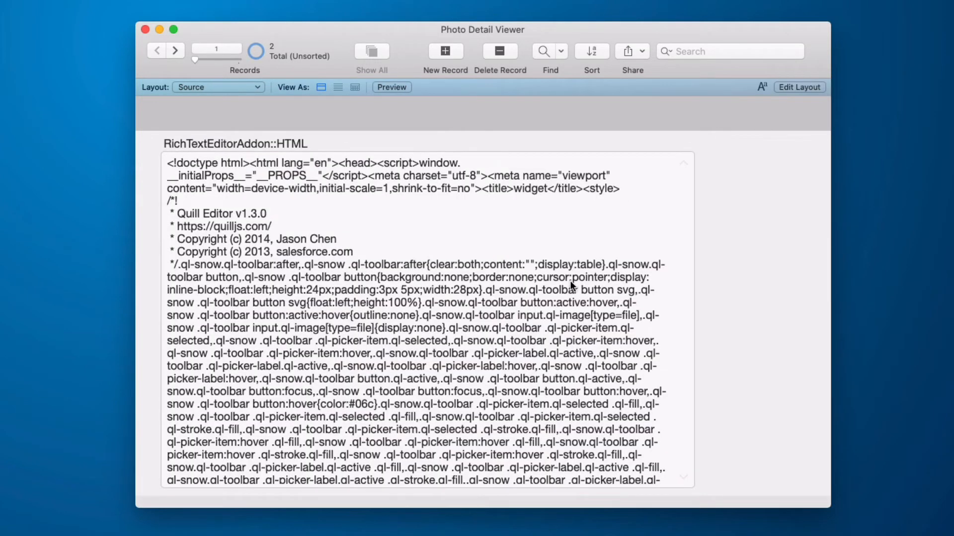
pyautogui.click(800, 88)
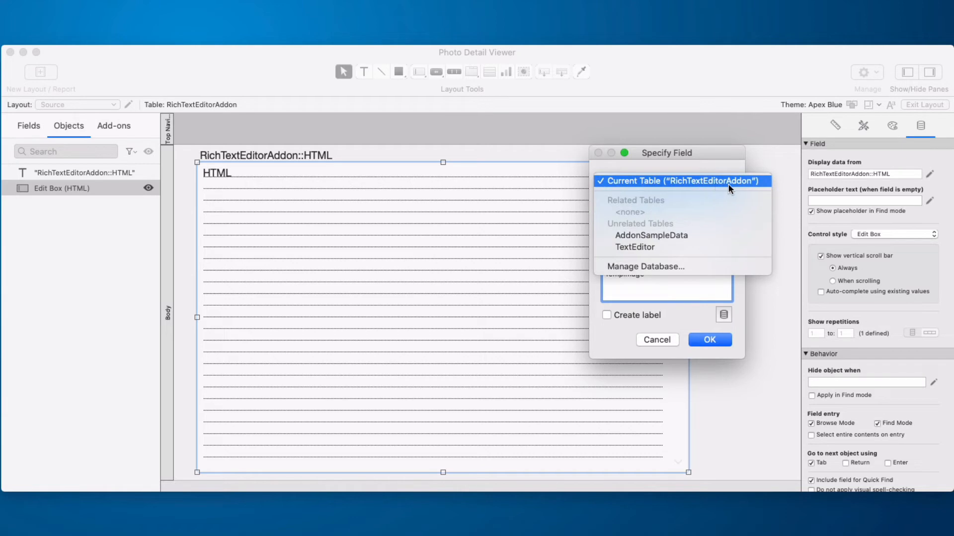
pyautogui.click(681, 181)
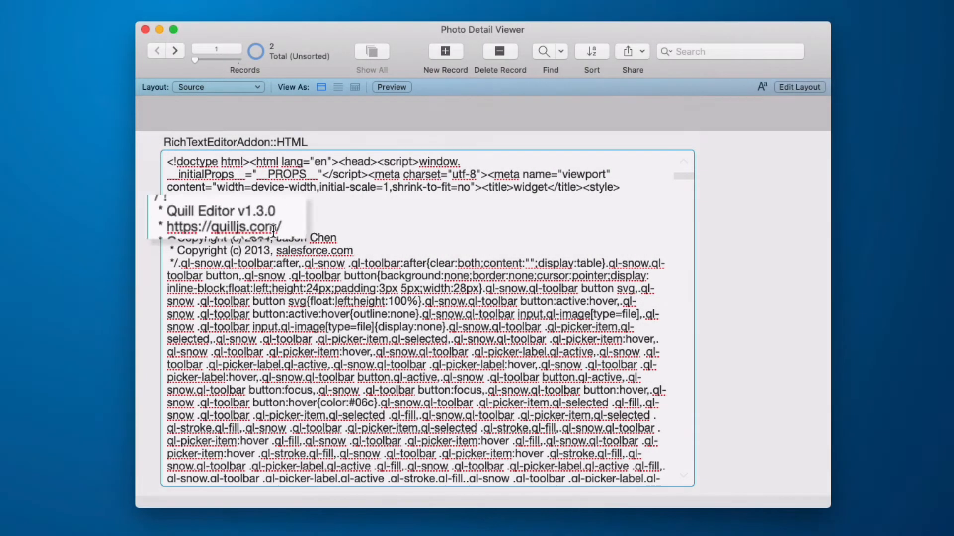
pyautogui.click(222, 226)
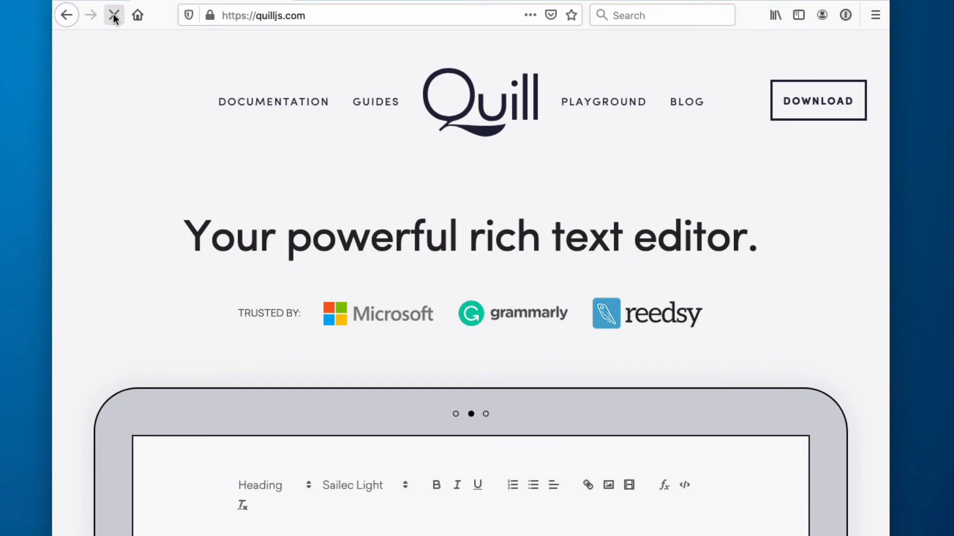
# - Go from the Quill home page to its Documentation Quickstart page
pyautogui.click(113, 15)
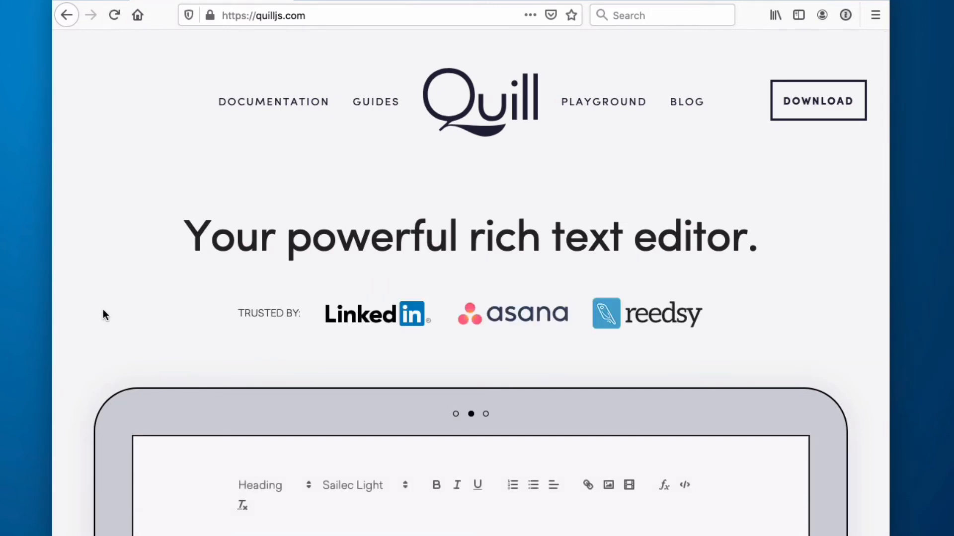
pyautogui.moveTo(814, 166)
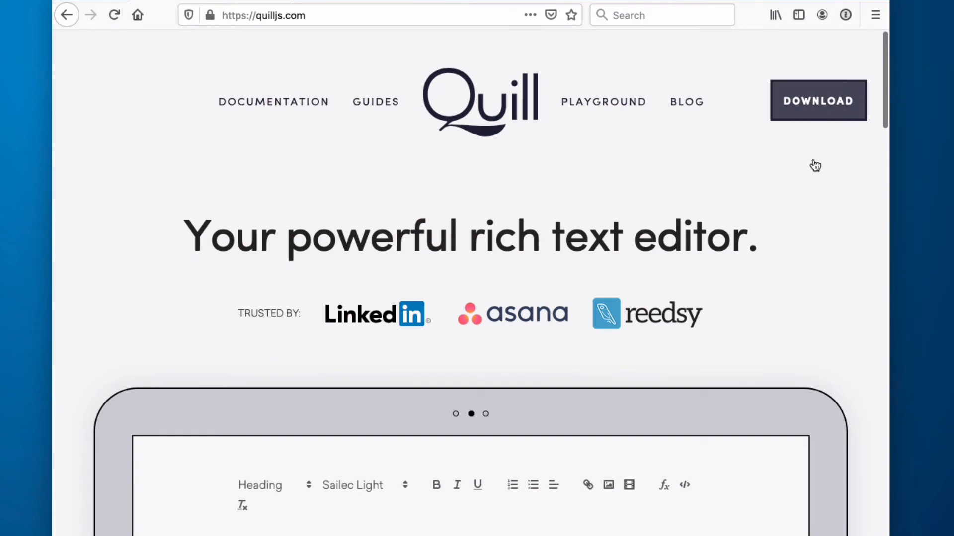
pyautogui.moveTo(816, 198)
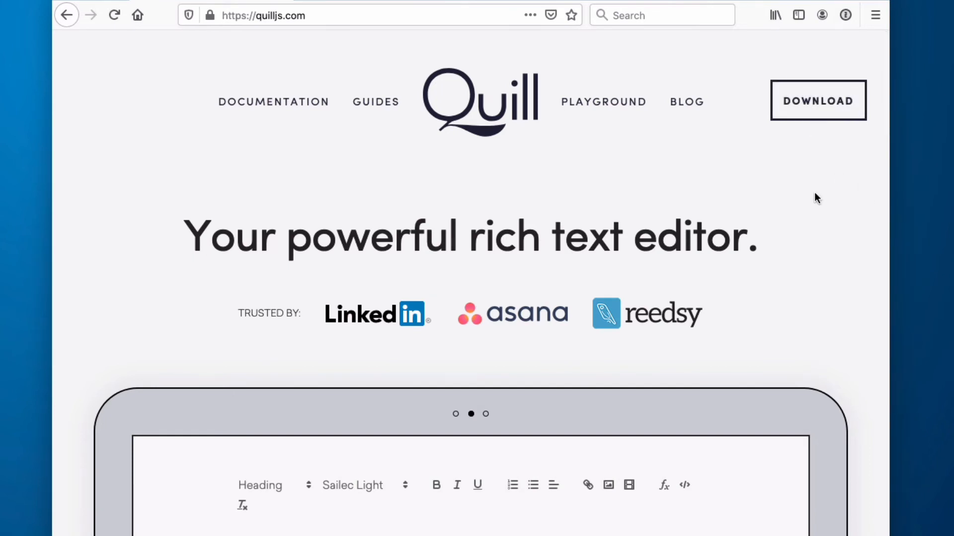
pyautogui.click(273, 101)
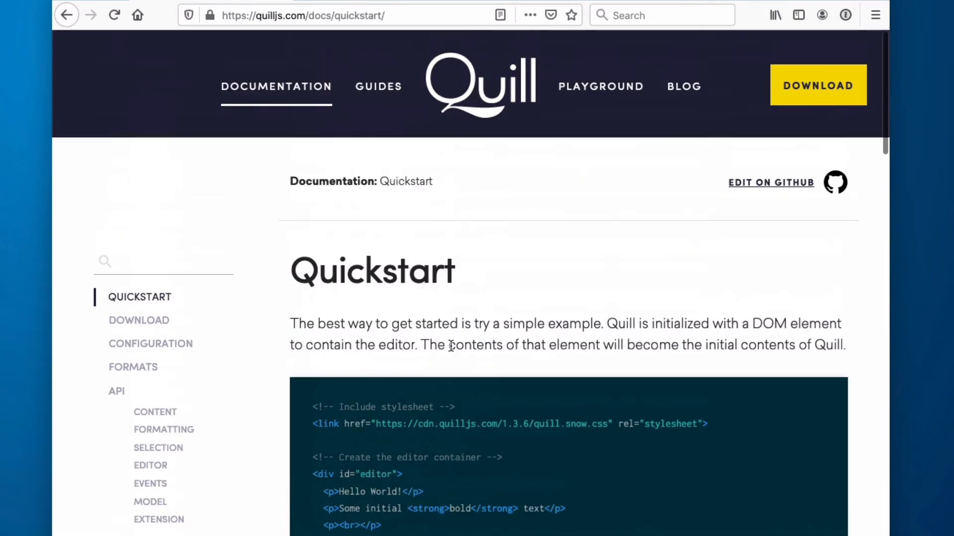
pyautogui.moveTo(307, 266)
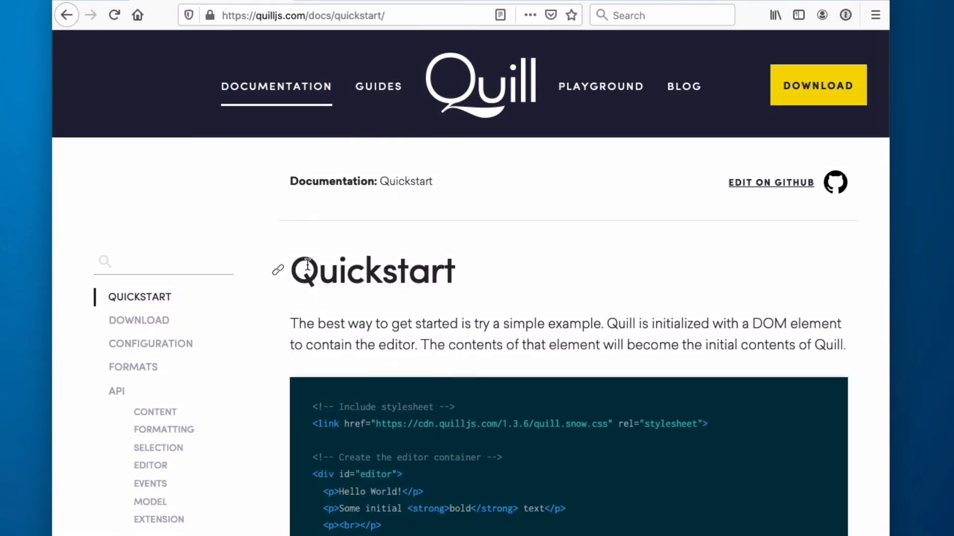
pyautogui.moveTo(85, 6)
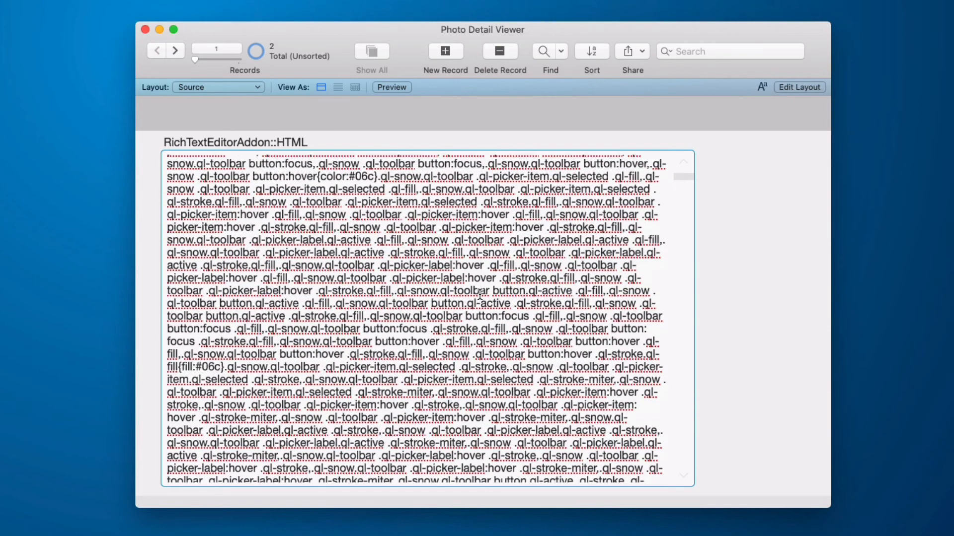
pyautogui.scroll(-3)
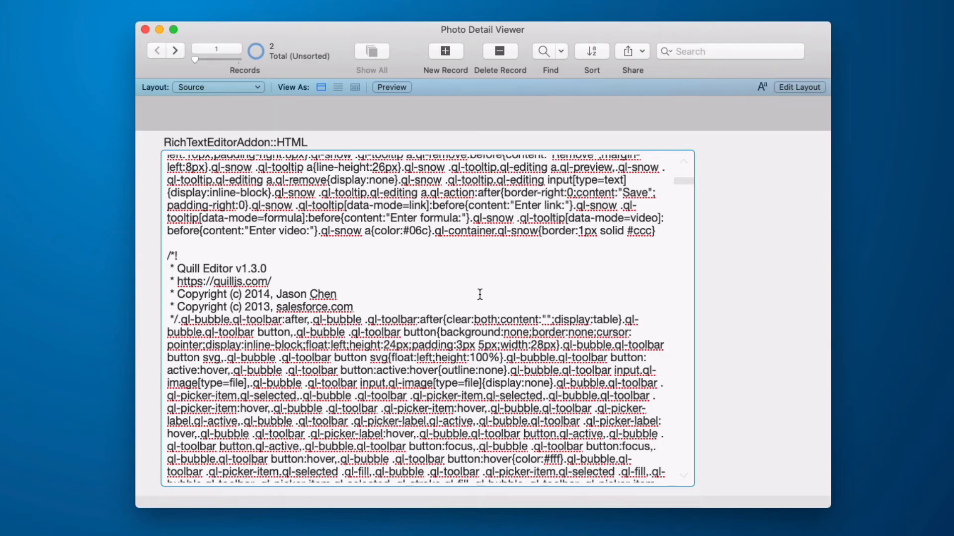
pyautogui.scroll(3)
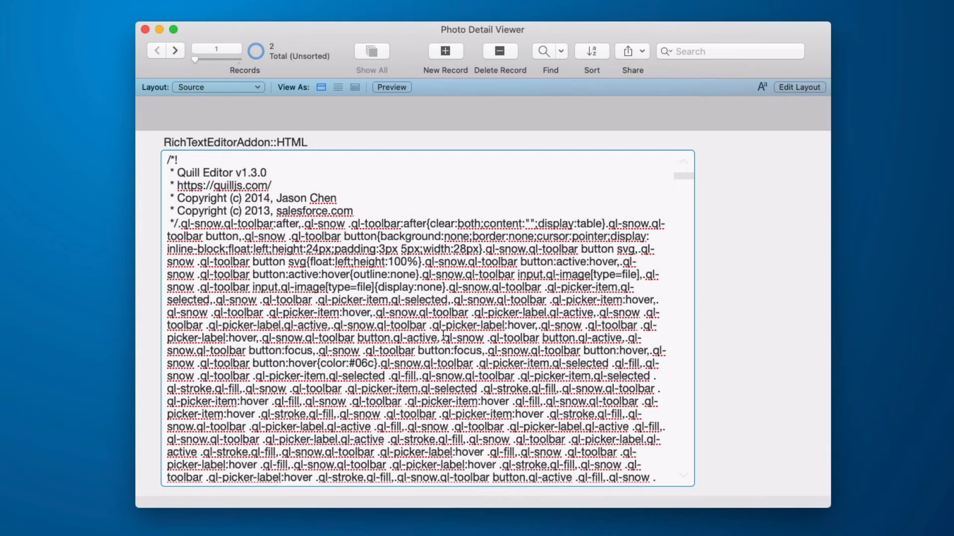
pyautogui.scroll(3)
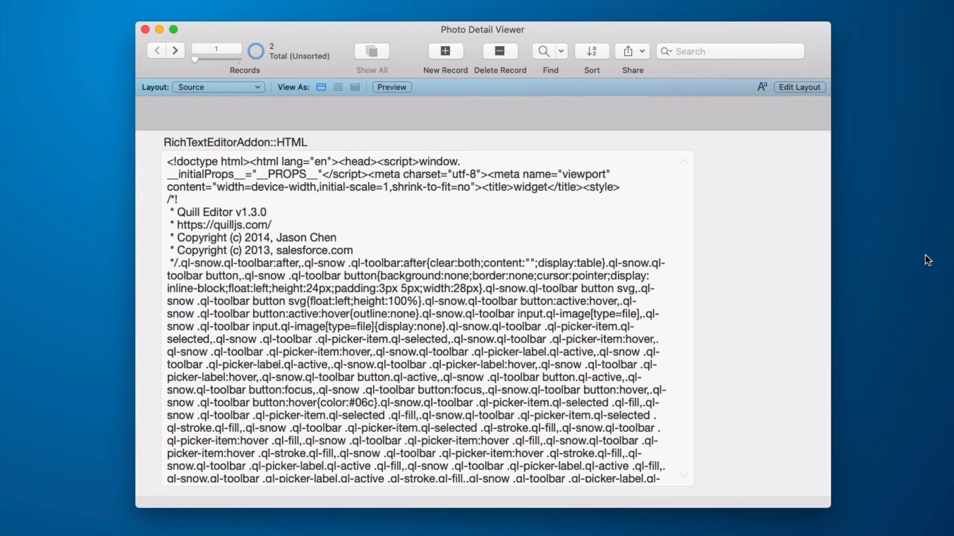
pyautogui.moveTo(671, 281)
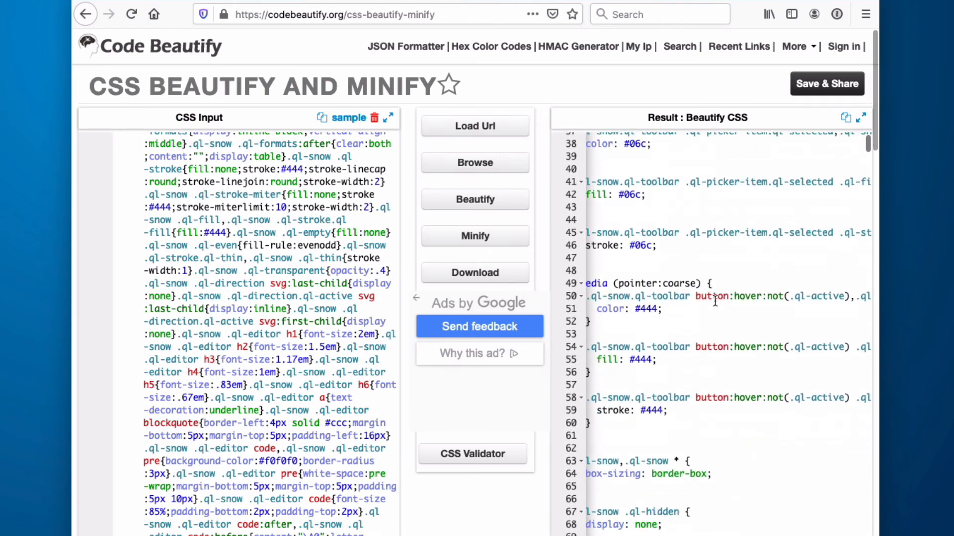
# - Scroll through the beautified Quill CSS result pane
pyautogui.scroll(-3)
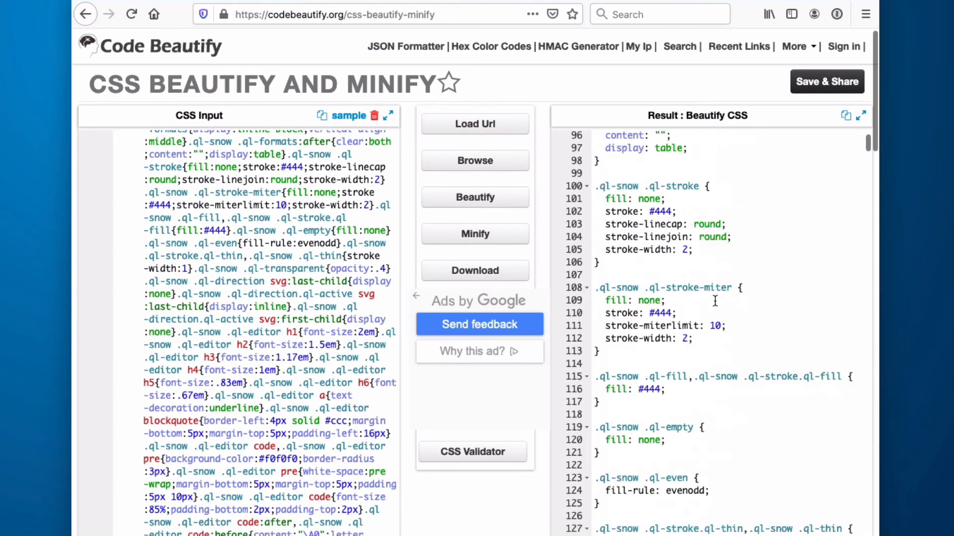
pyautogui.scroll(-3)
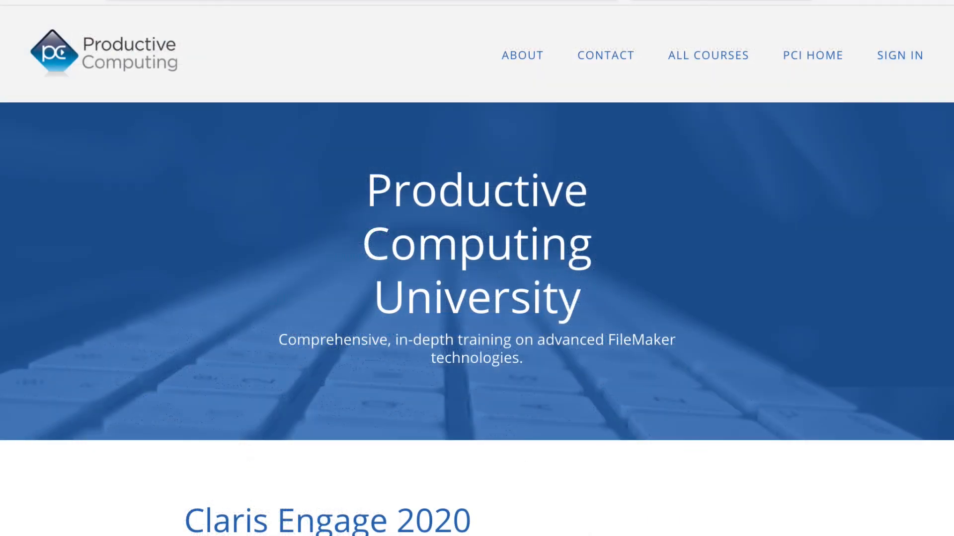
# - Scroll the Productive Computing University home page down to Featured Courses
pyautogui.scroll(-3)
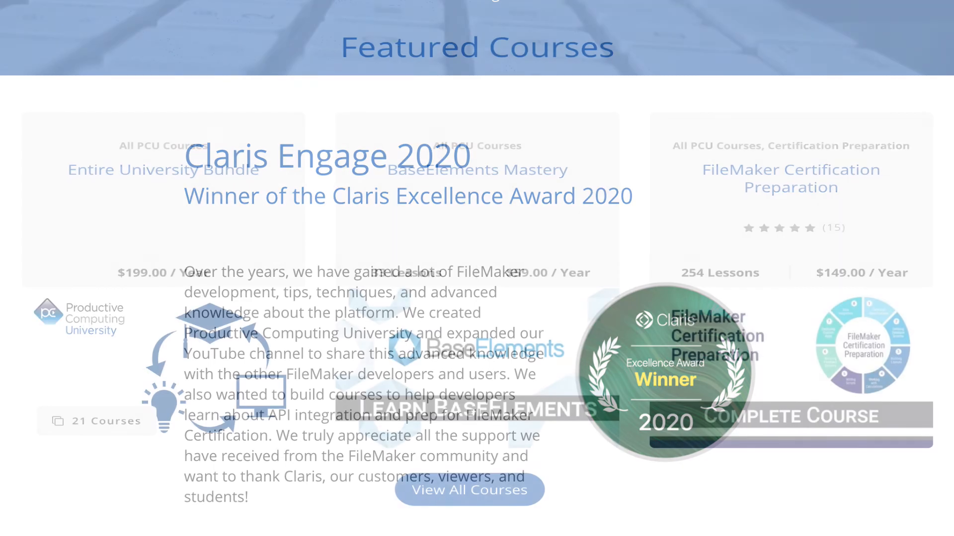